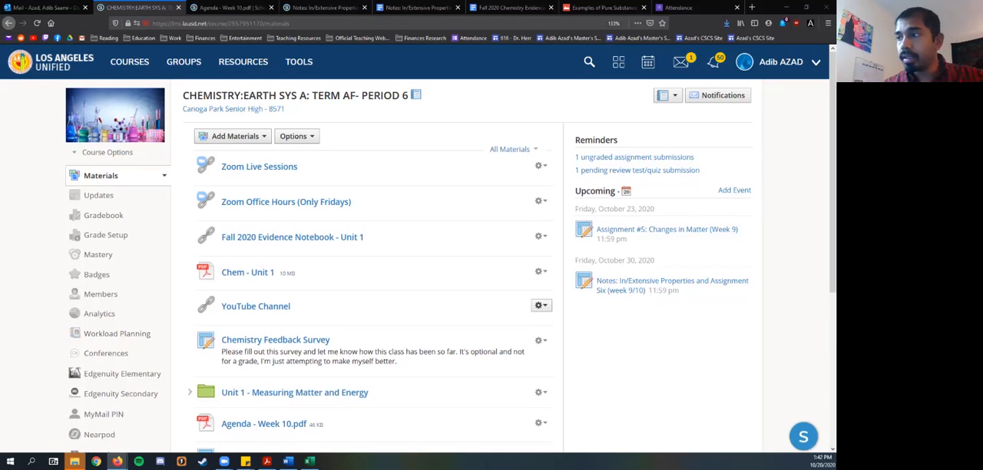
- Expand Unit 1 and Week 9 Materials, and place the In/Extensive Properties notes into Week 9
scroll(down, 3)
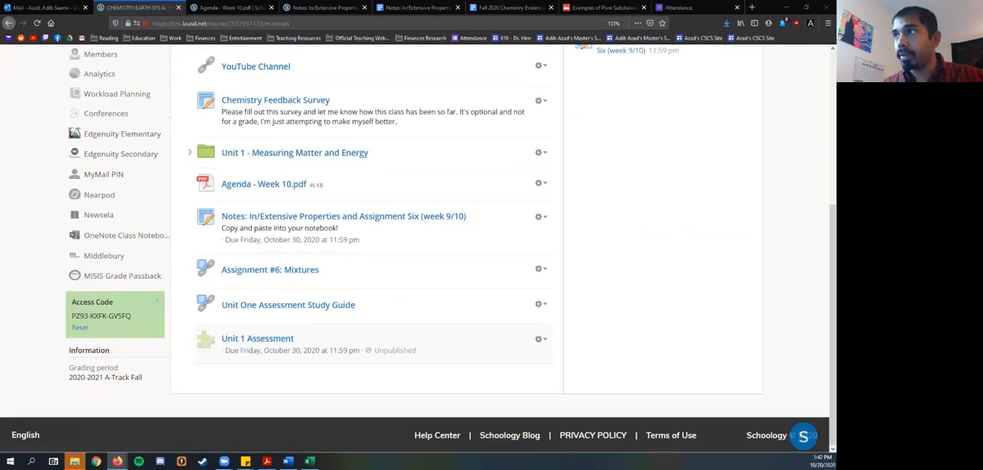
click(190, 152)
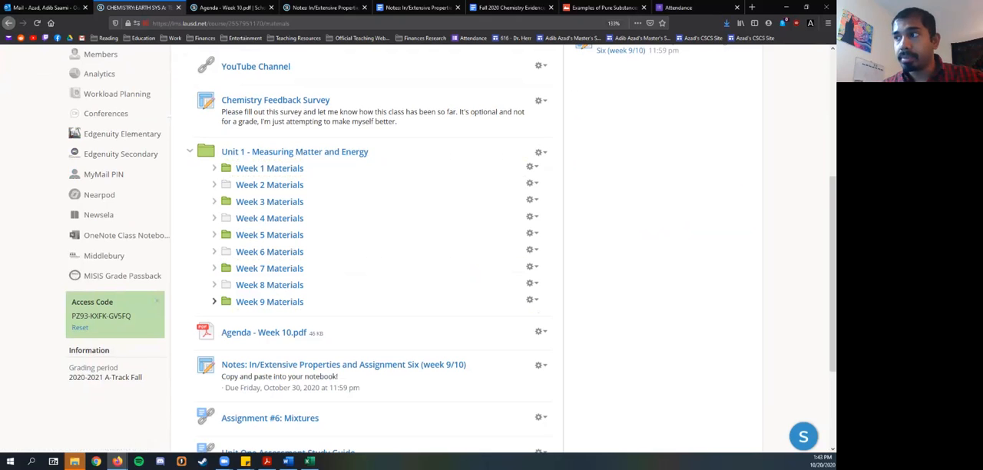
click(214, 301)
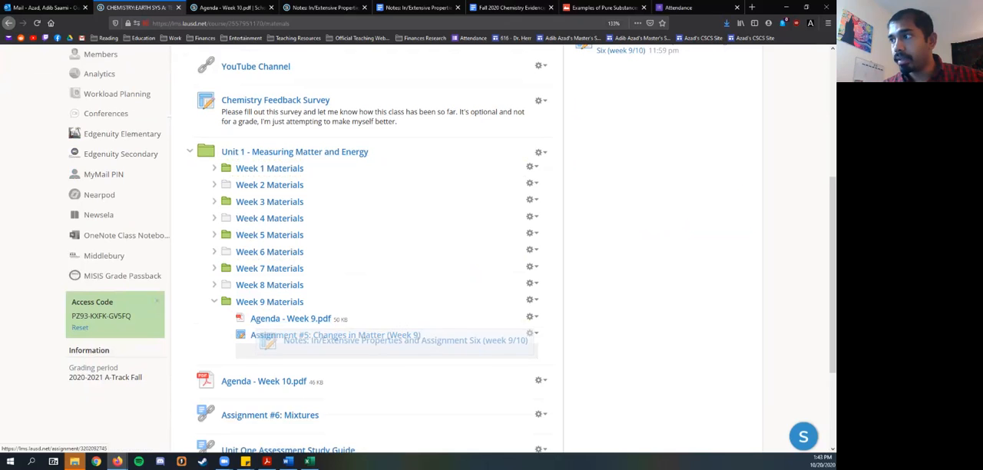
click(214, 301)
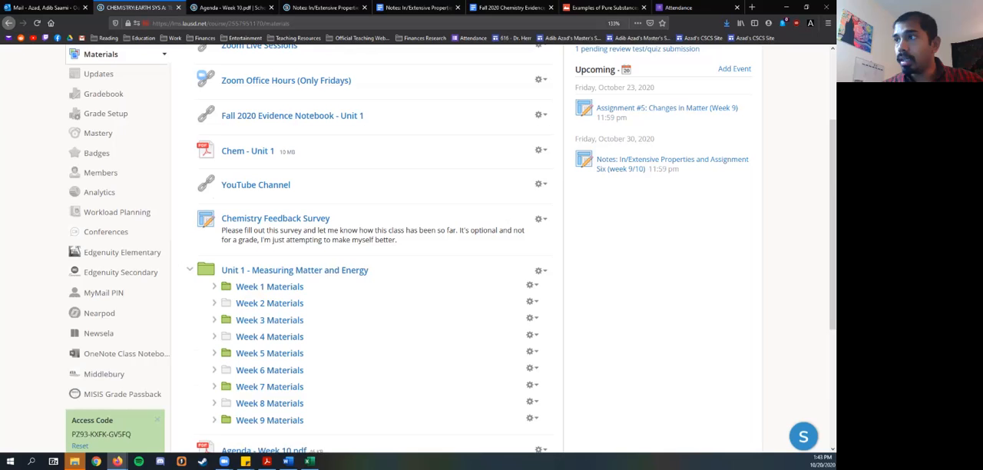
- Collapse the Unit 1 folder and open the Week 10 agenda
scroll(down, 3)
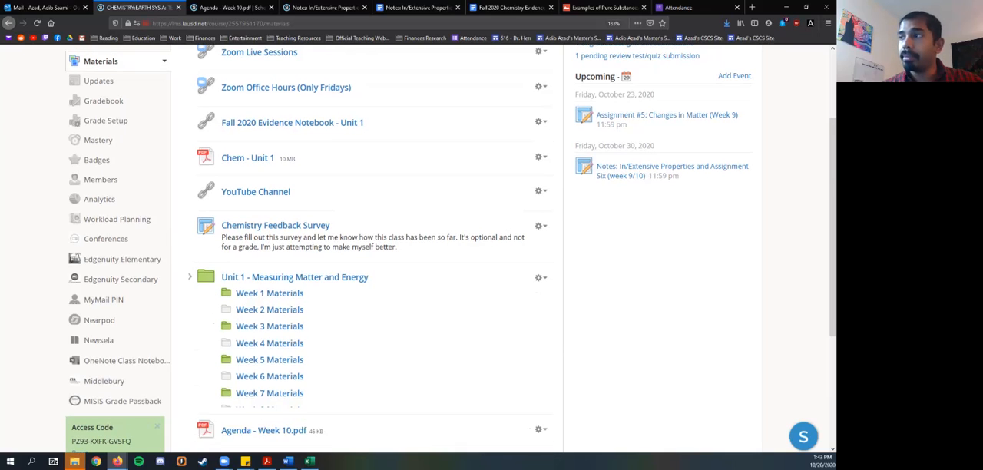
click(190, 277)
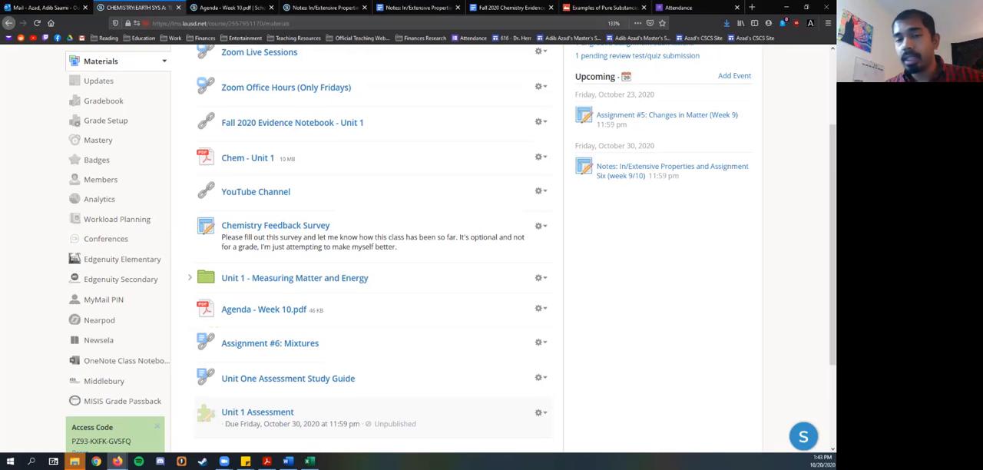
scroll(down, 3)
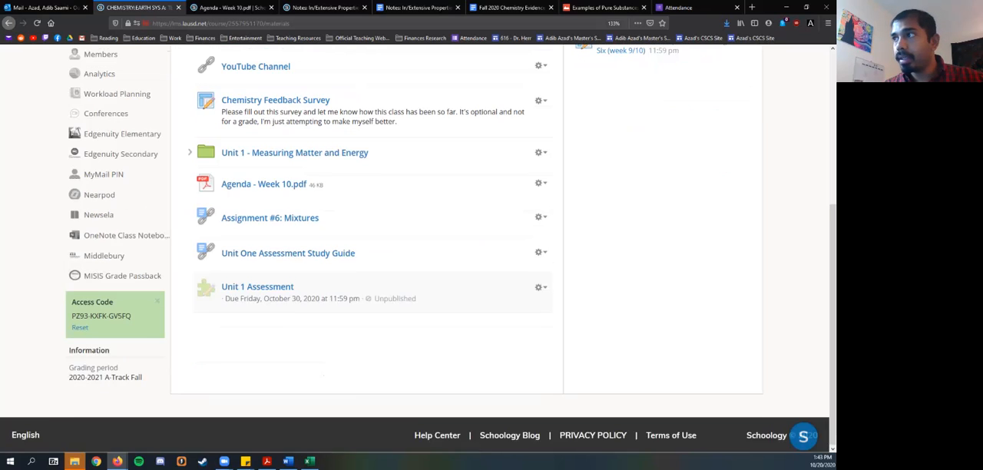
click(264, 184)
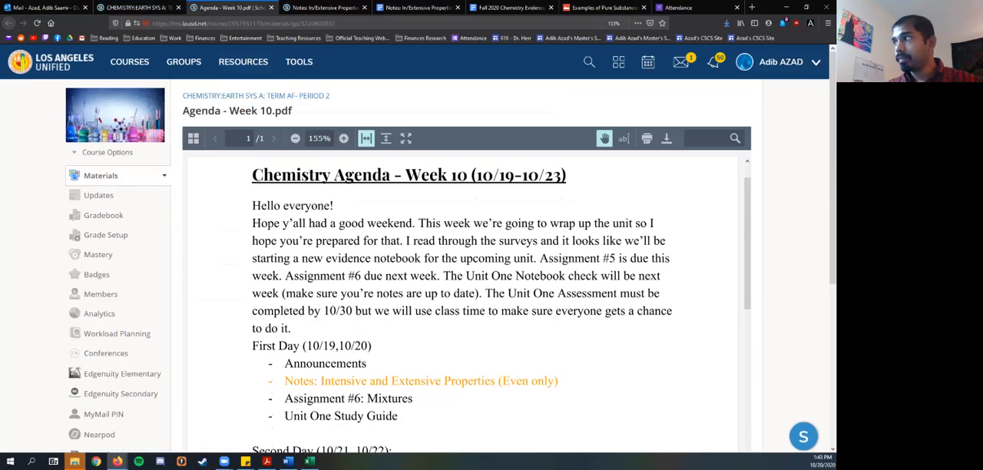
- Scroll through the Agenda - Week 10 PDF preview
scroll(down, 3)
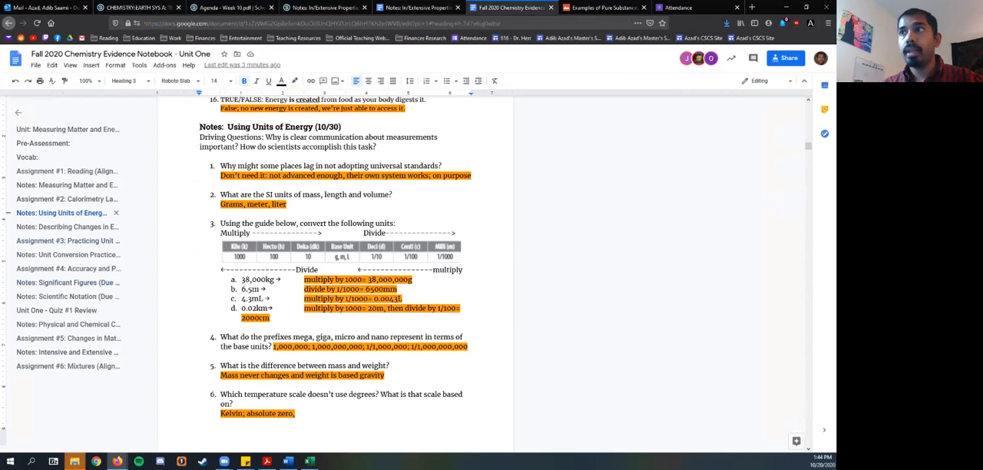
- View Assignment #2: Calorimetry Lab in the notebook, then return to Schoology course materials
click(60, 199)
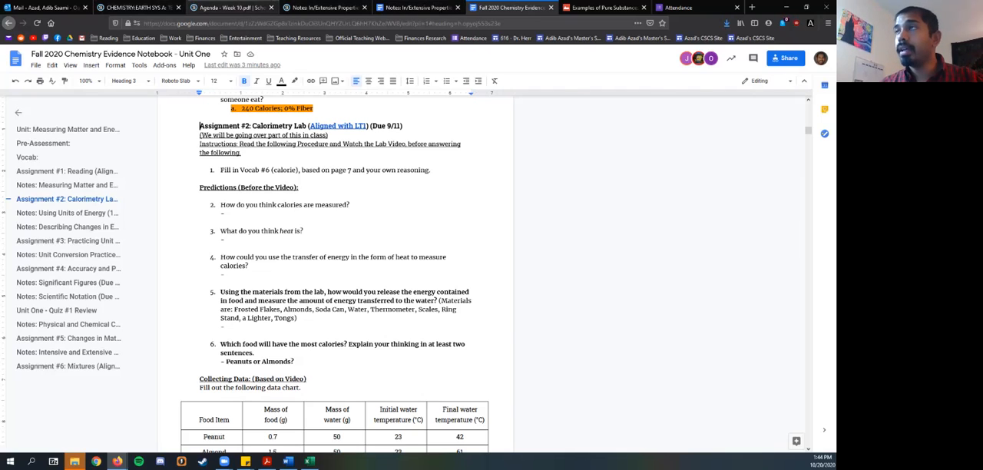
click(137, 7)
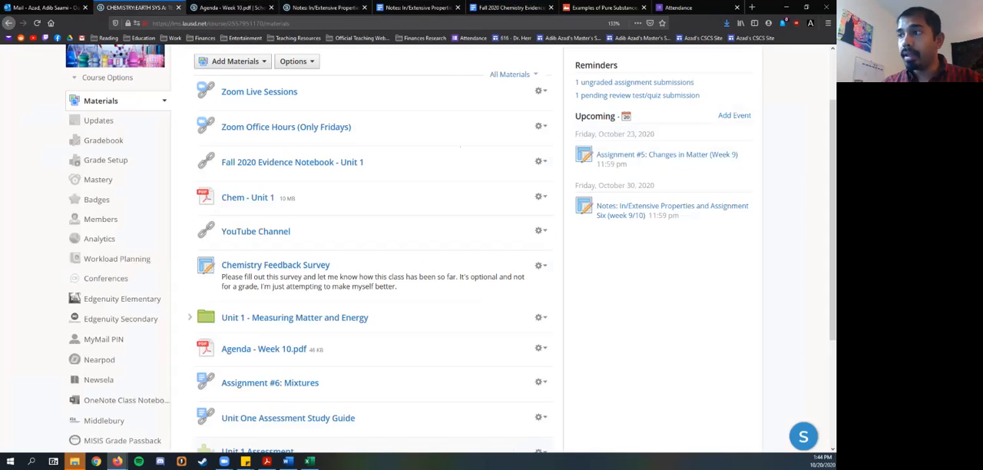
- Expand Unit 1 and Week 7 Materials, then switch back to the evidence notebook
click(189, 317)
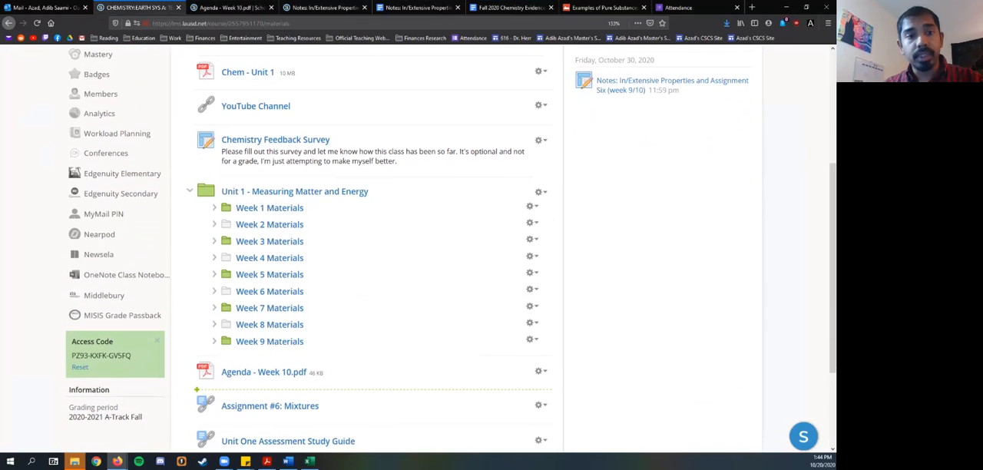
click(214, 307)
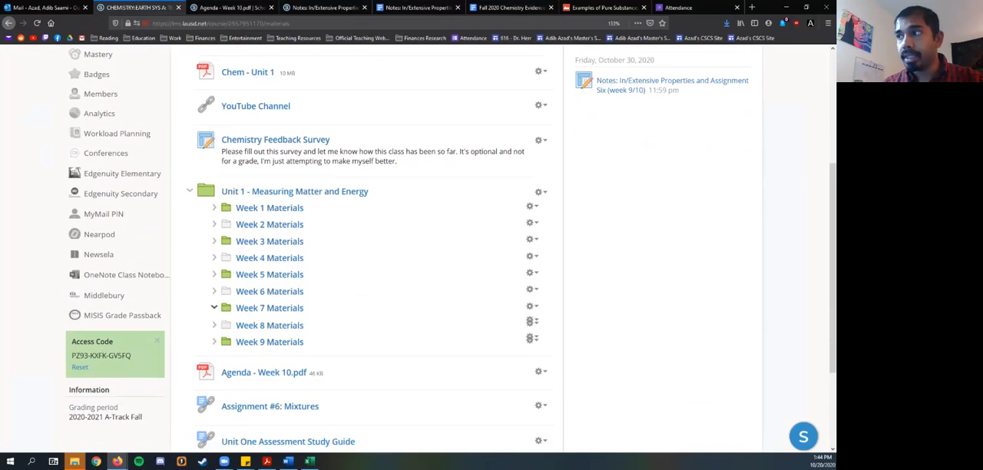
click(214, 307)
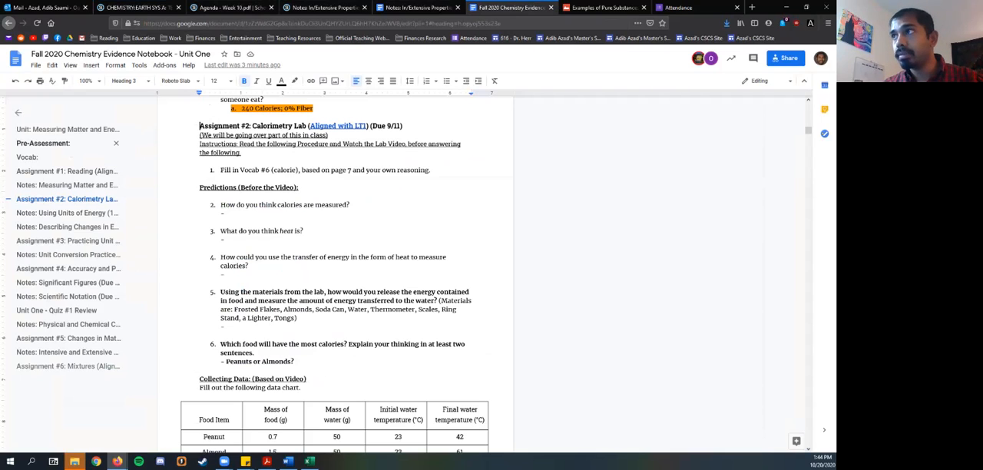
- Scroll through the Calorimetry Lab calculations and conclusions, then return to the Week 10 agenda
scroll(down, 3)
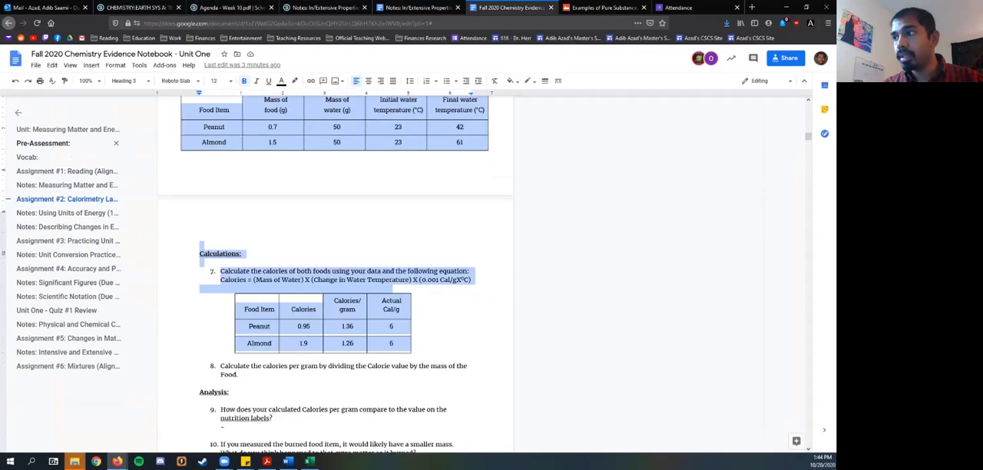
scroll(down, 3)
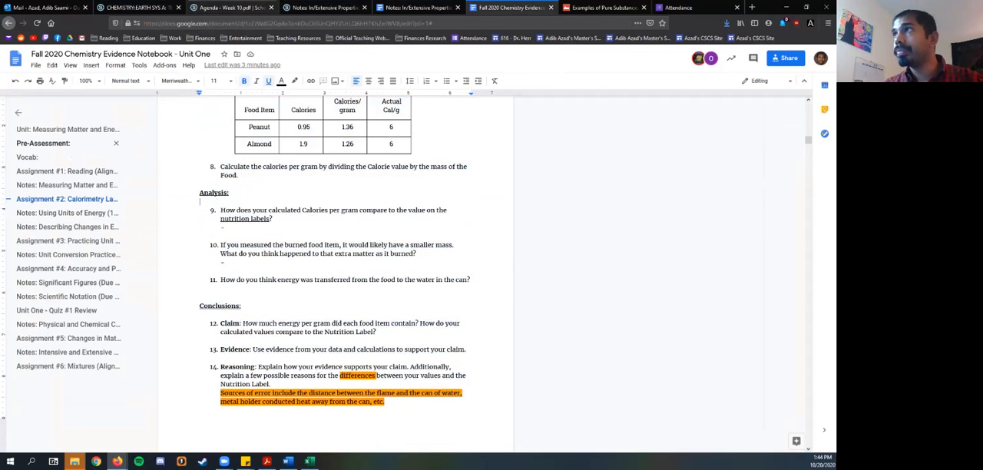
click(230, 7)
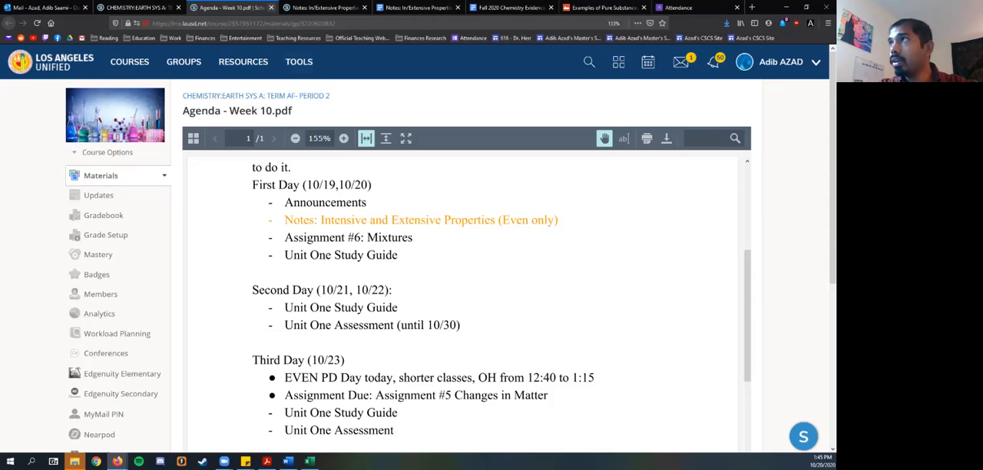
- View the In/Extensive Properties and Assignment Six page, due October 30
click(421, 220)
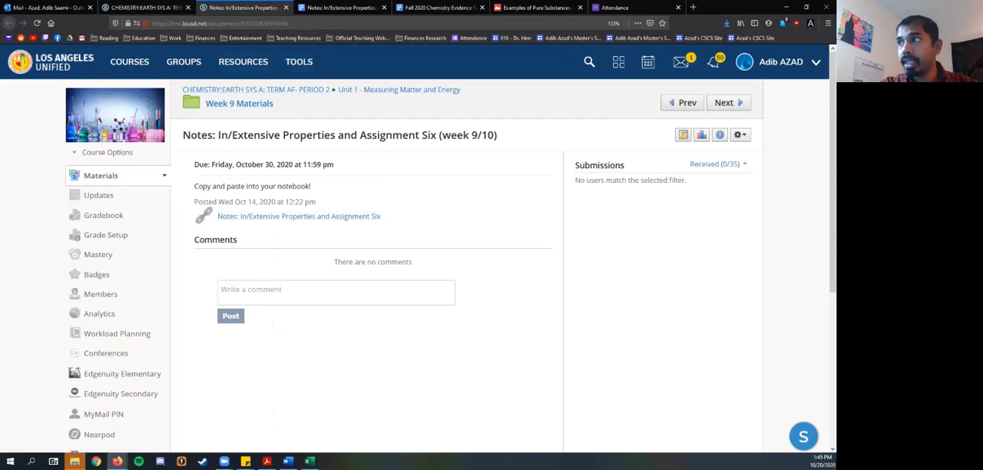
mouse_move(298, 216)
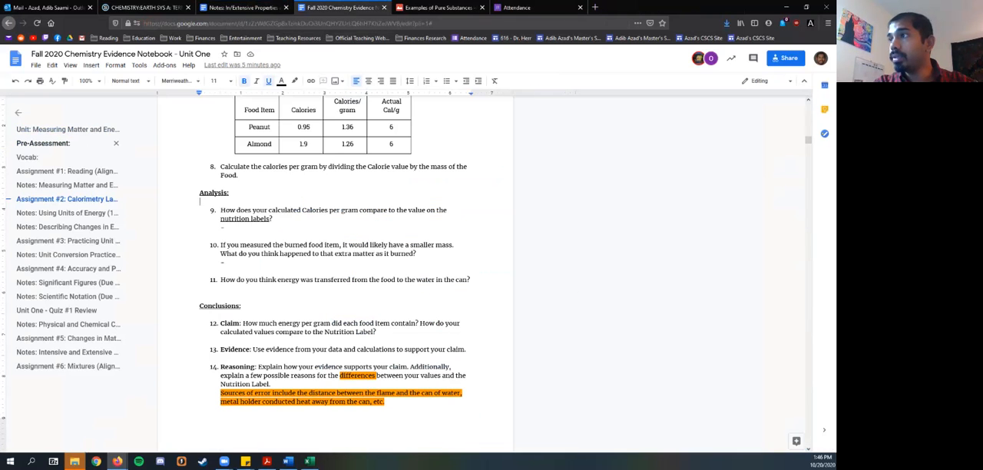
- Jump to the Intensive/Extensive notes, then scroll through Assignment #5 Changes in Matter
click(67, 352)
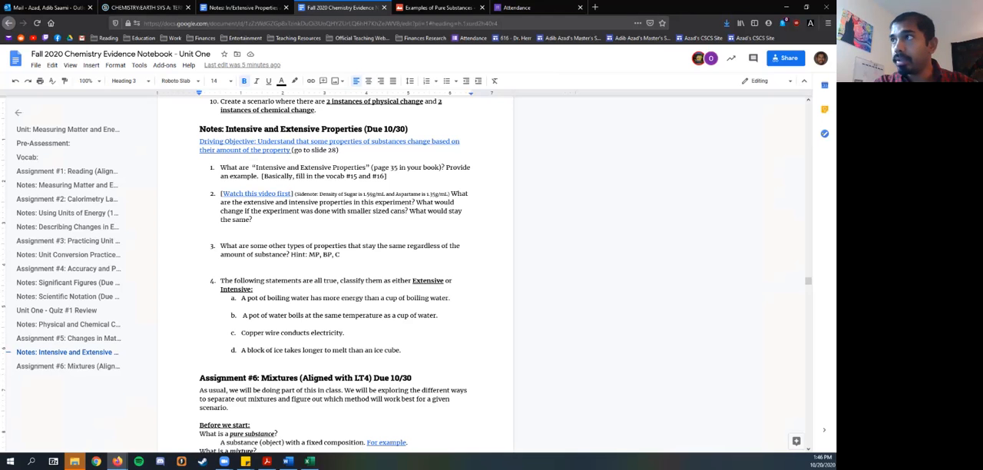
click(68, 338)
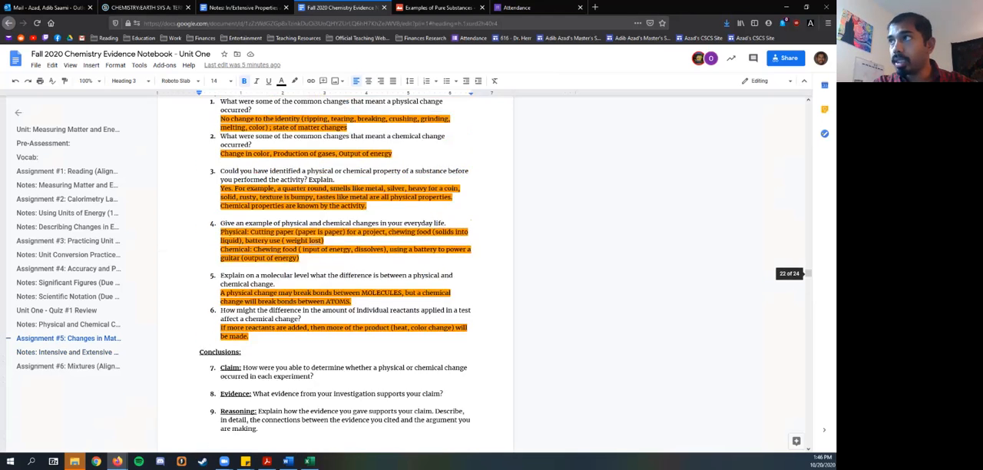
scroll(down, 3)
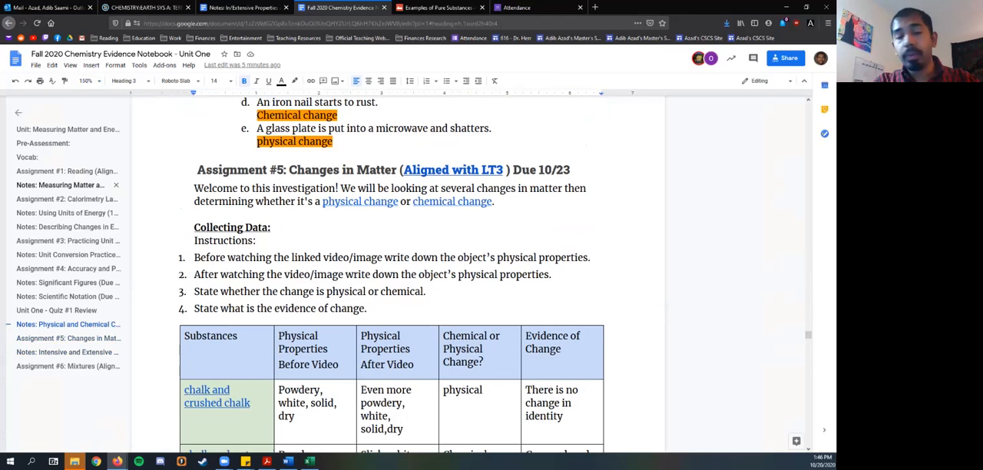
scroll(down, 3)
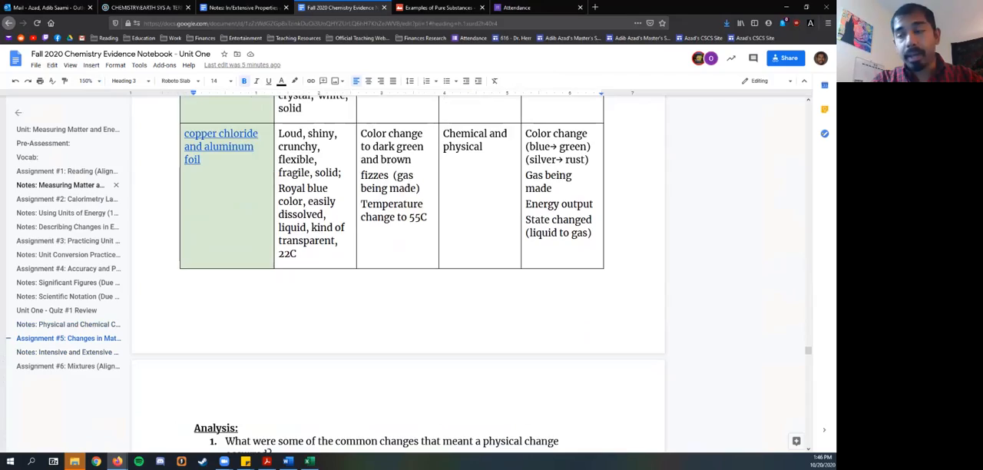
scroll(down, 3)
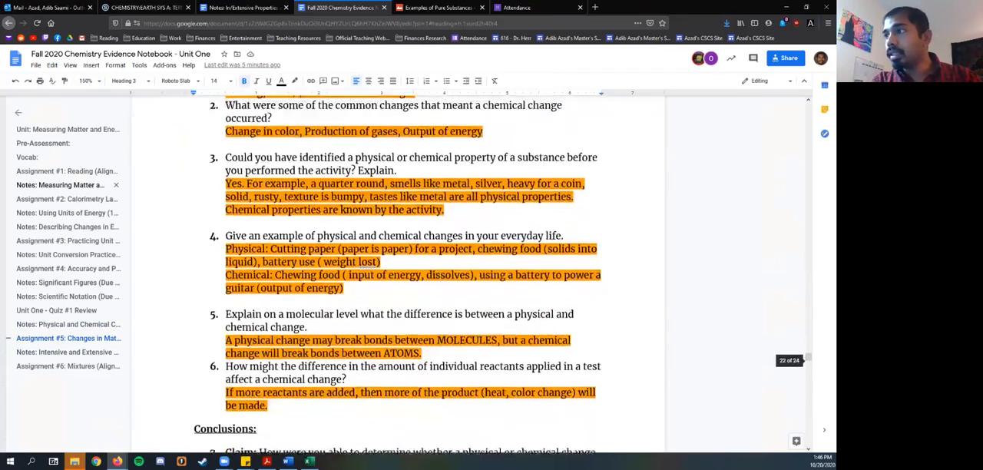
scroll(down, 3)
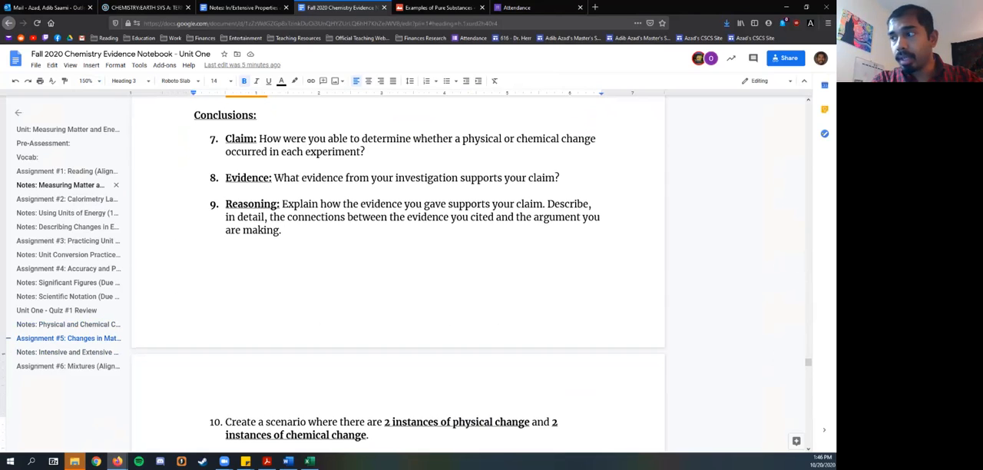
scroll(down, 3)
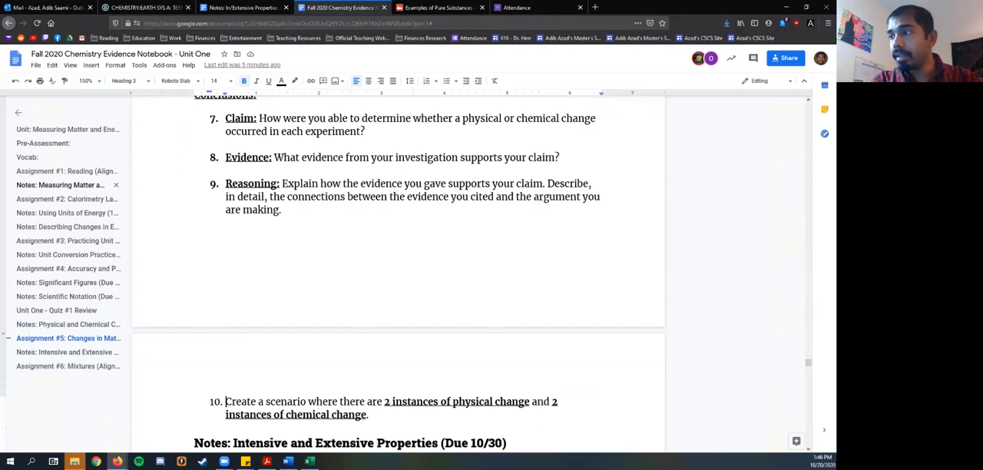
drag(225, 401, 304, 401)
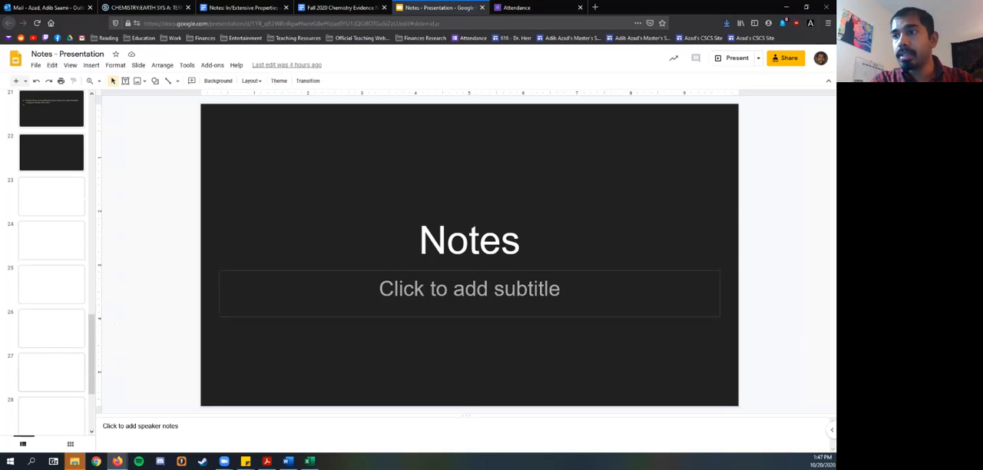
- Select slide 29, Extensive and Intensive Properties, and zoom in on it
click(52, 280)
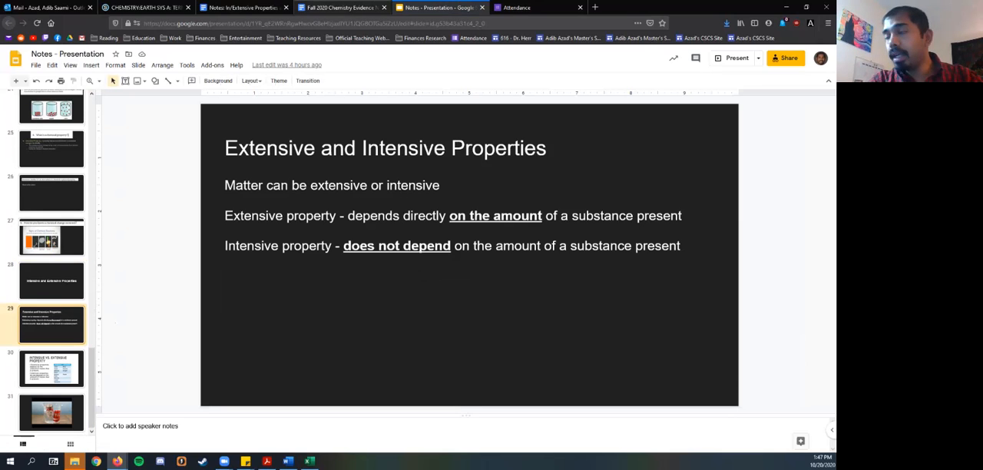
click(94, 80)
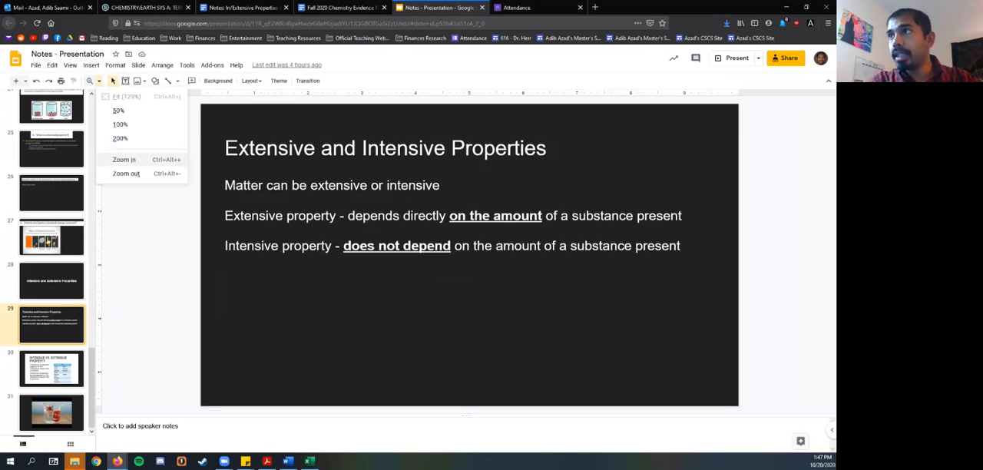
click(120, 138)
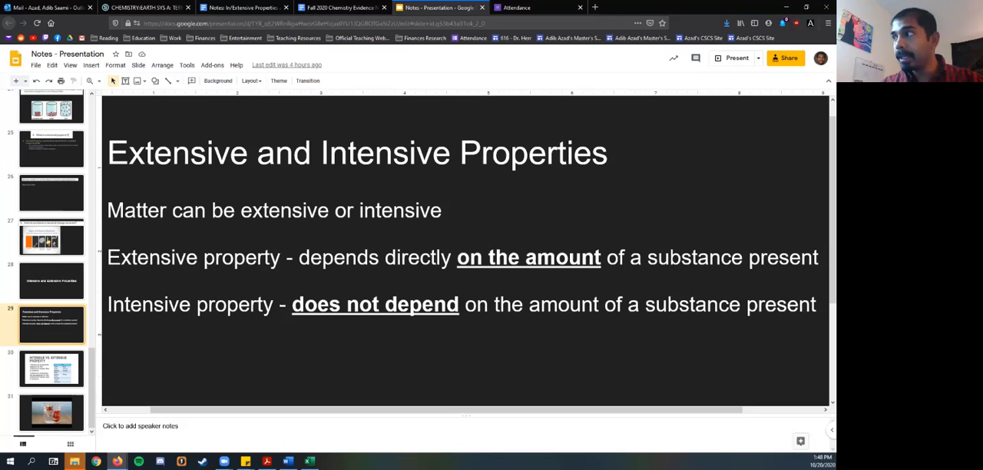
mouse_move(217, 80)
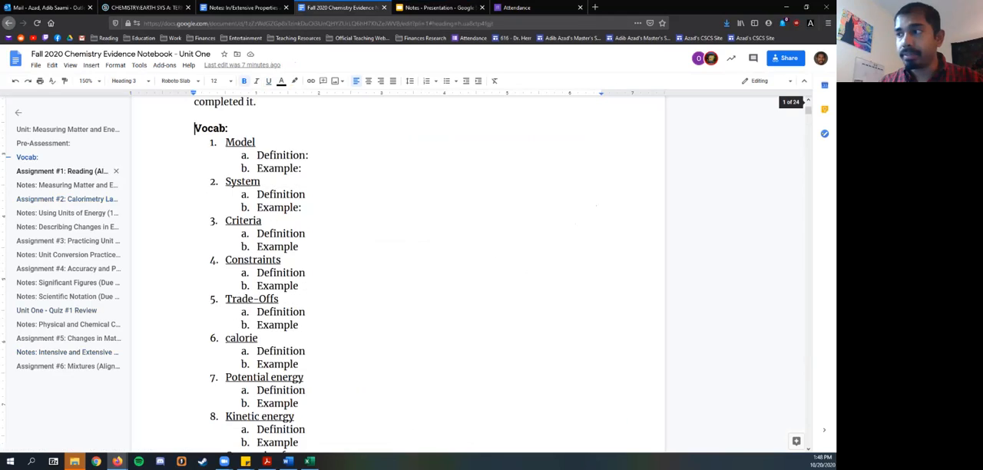
- Scroll to question 2 of the properties notes and follow its 'Watch this video first' link
scroll(down, 3)
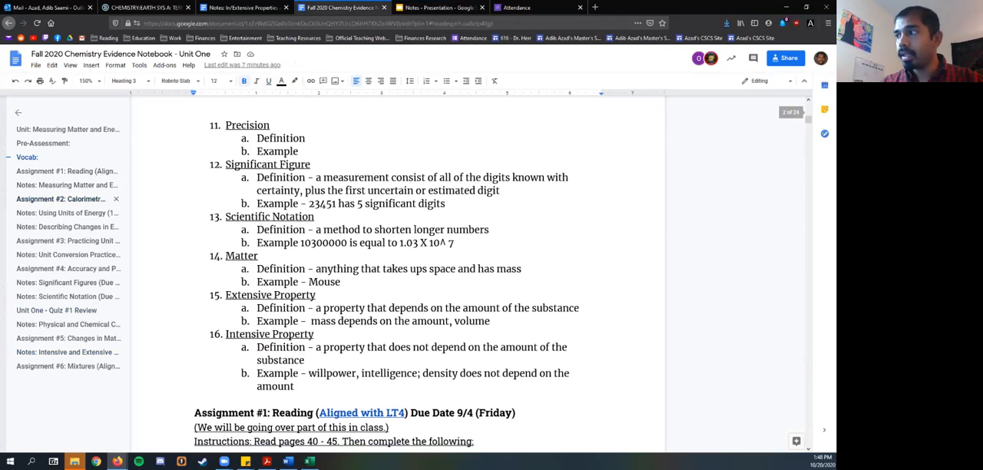
scroll(down, 3)
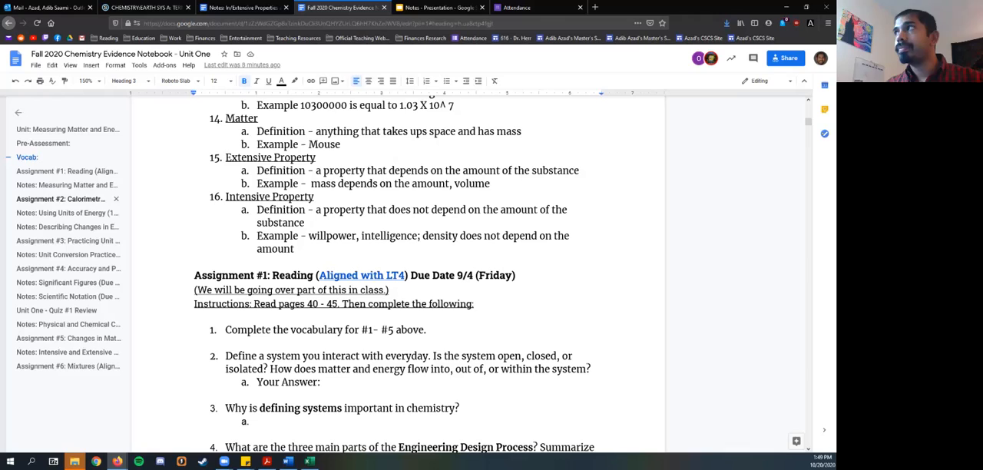
mouse_move(68, 365)
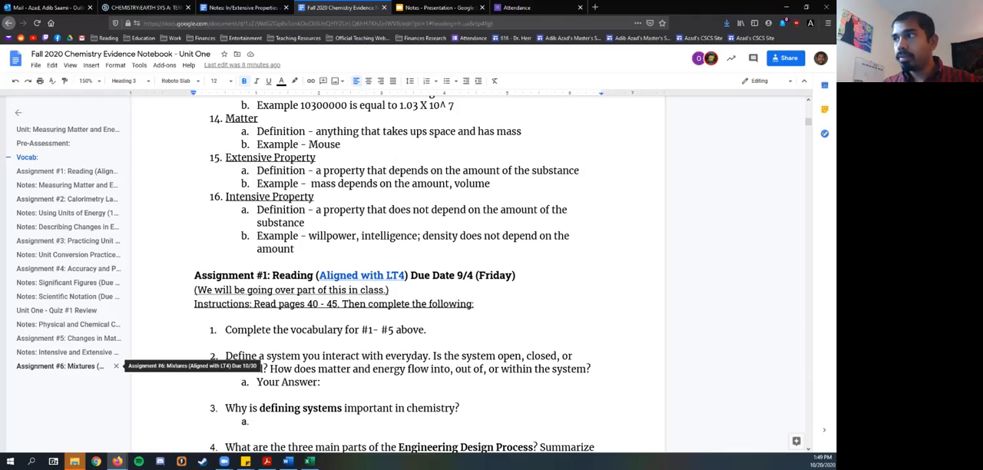
mouse_move(61, 338)
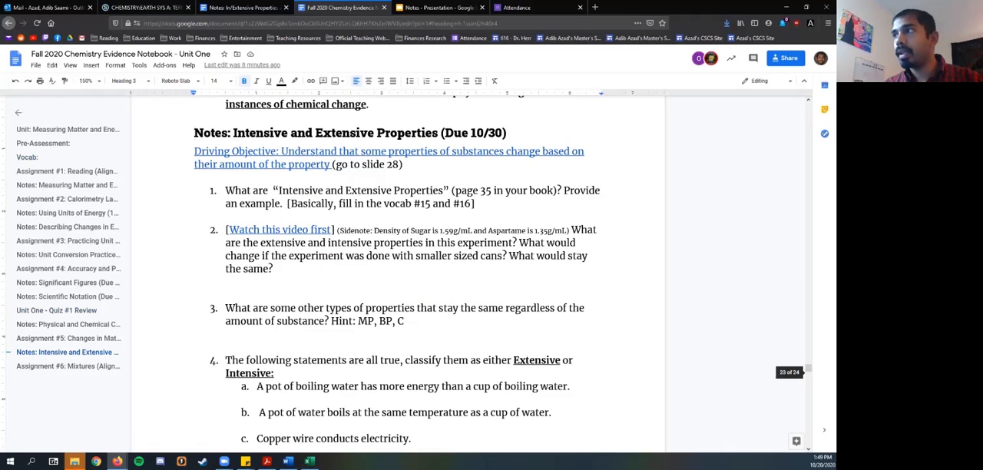
scroll(down, 3)
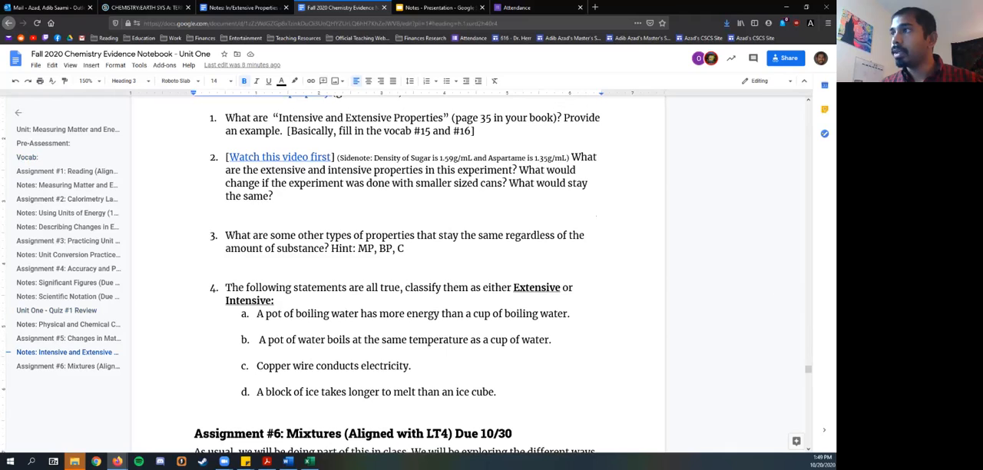
click(278, 156)
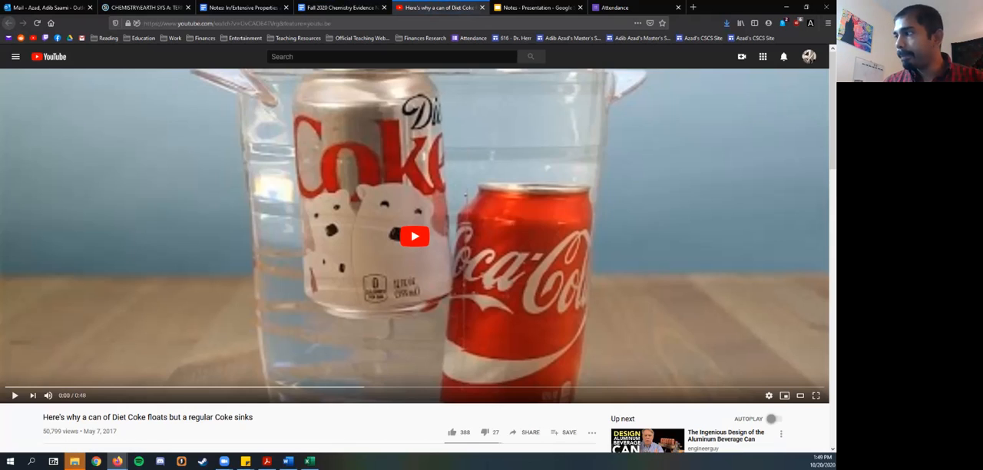
- Play the Diet Coke versus regular Coke video, rewind to the density part, then return
click(415, 236)
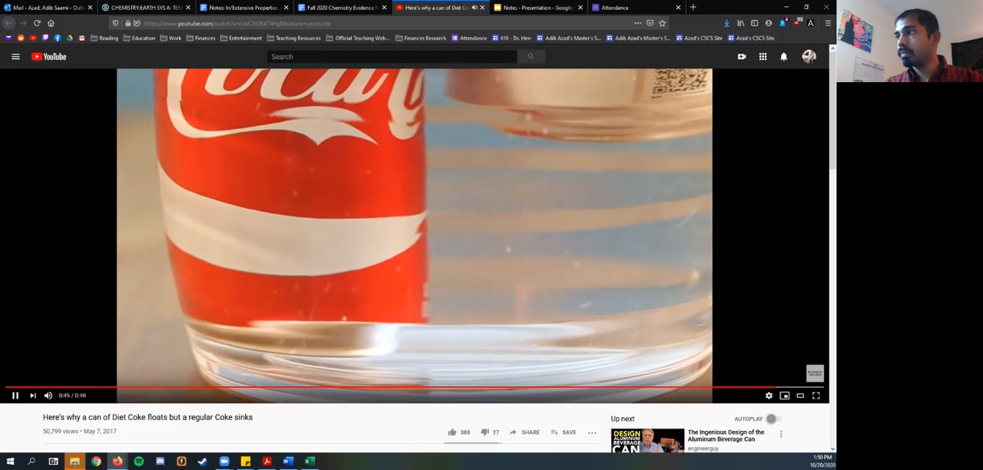
click(14, 396)
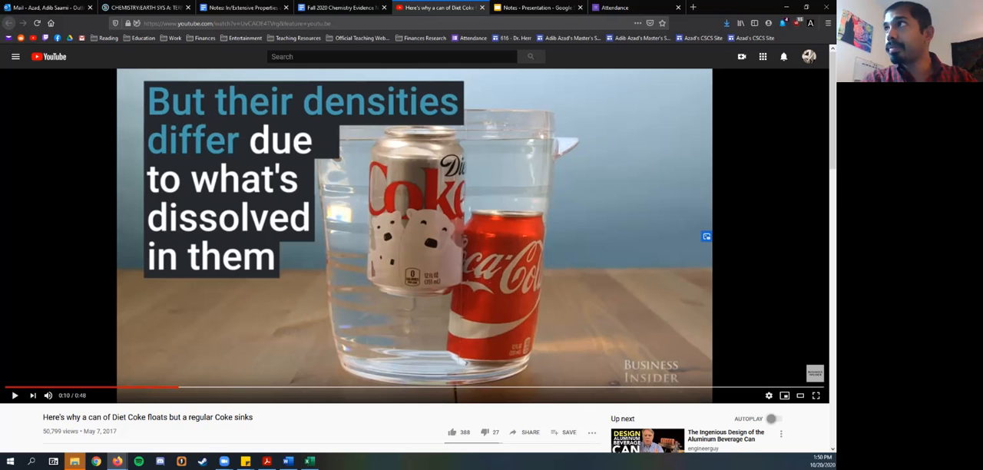
click(342, 7)
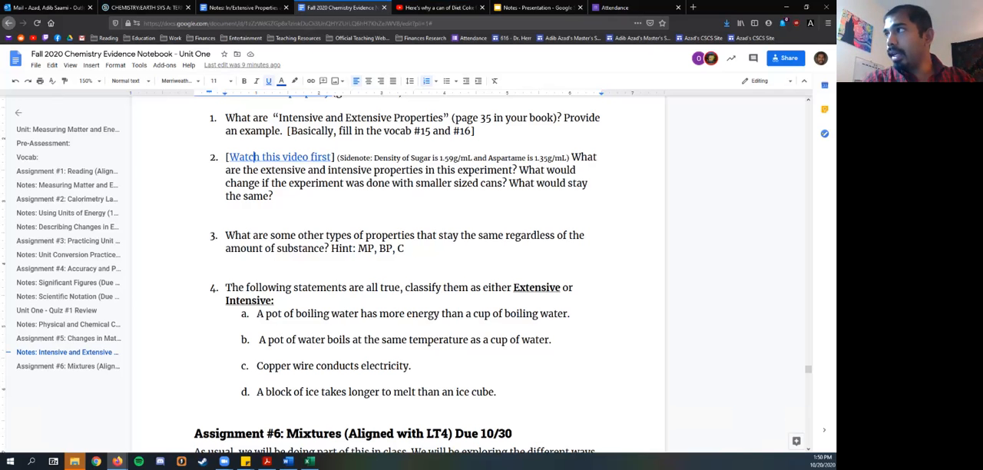
- Select question 2's sidenote on sugar and aspartame densities, then return to the Notes presentation
drag(340, 157, 410, 157)
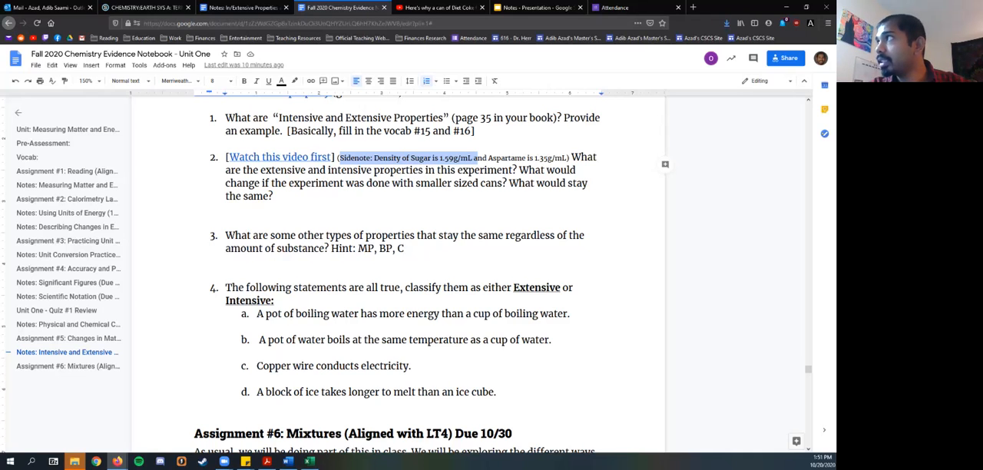
click(535, 7)
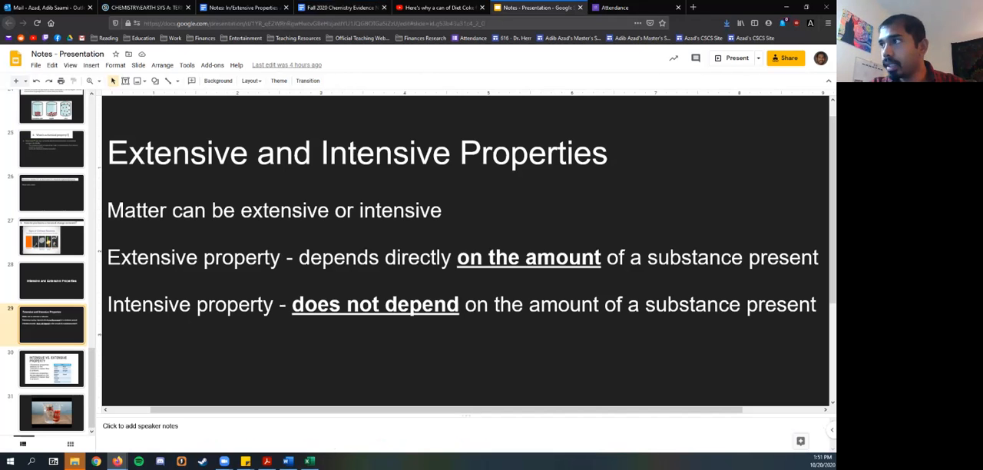
- View slide 30's intensive versus extensive properties table, then return to the chemistry notebook
click(52, 369)
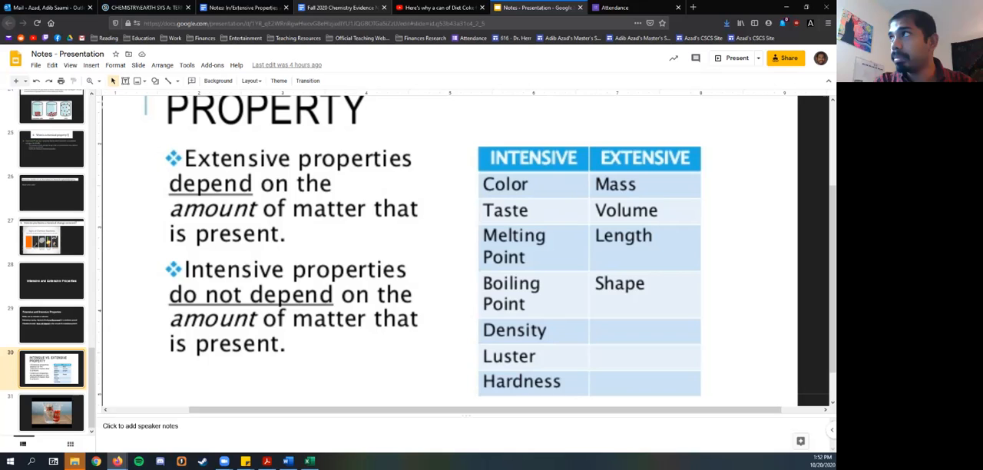
click(341, 7)
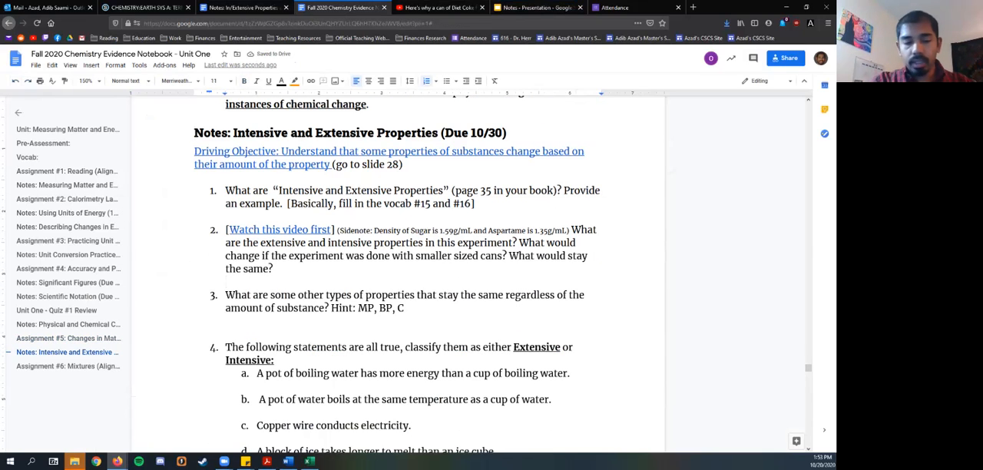
- Fill in question 2: Extensive mass, volume, size, shape; Intensive color, taste, density
text(Extensive:)
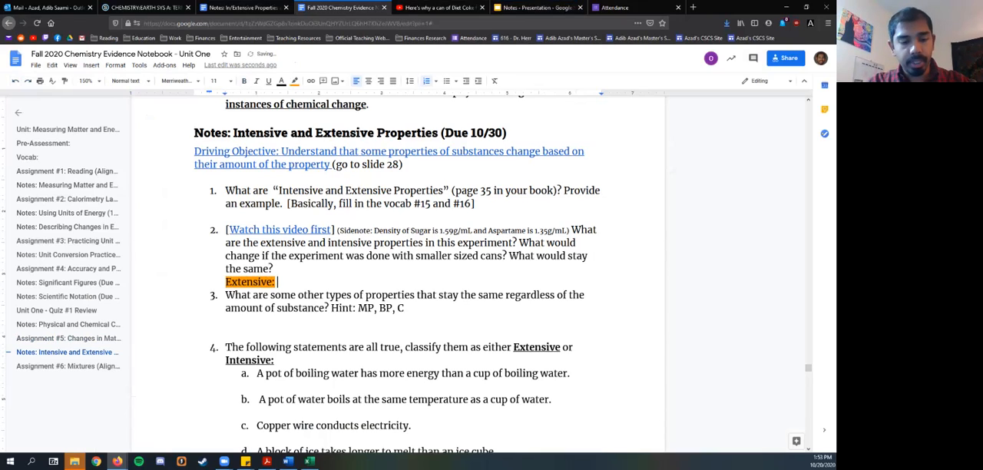
text(Mass, Volume,)
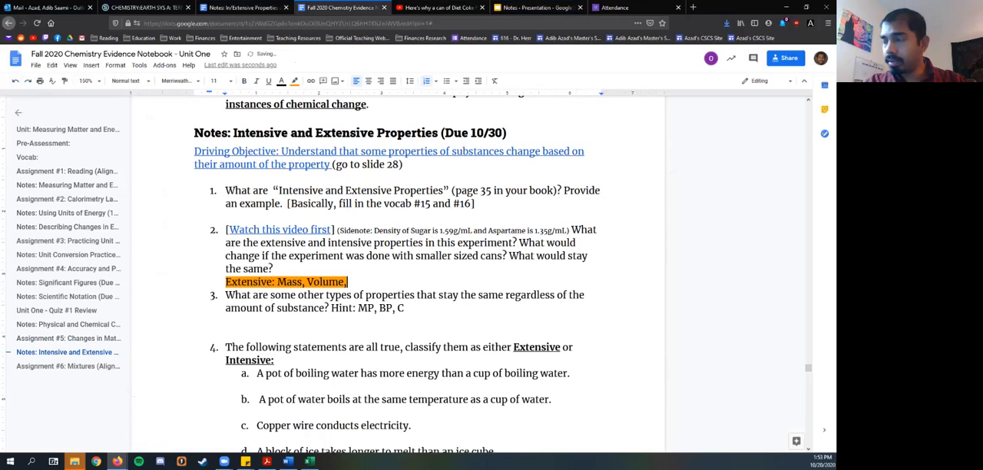
text(Size, and Shape)
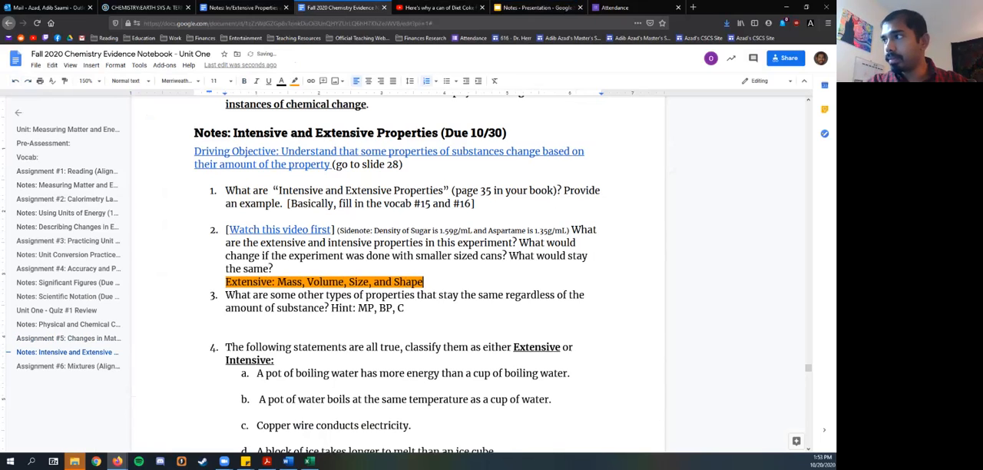
text(Intensive:)
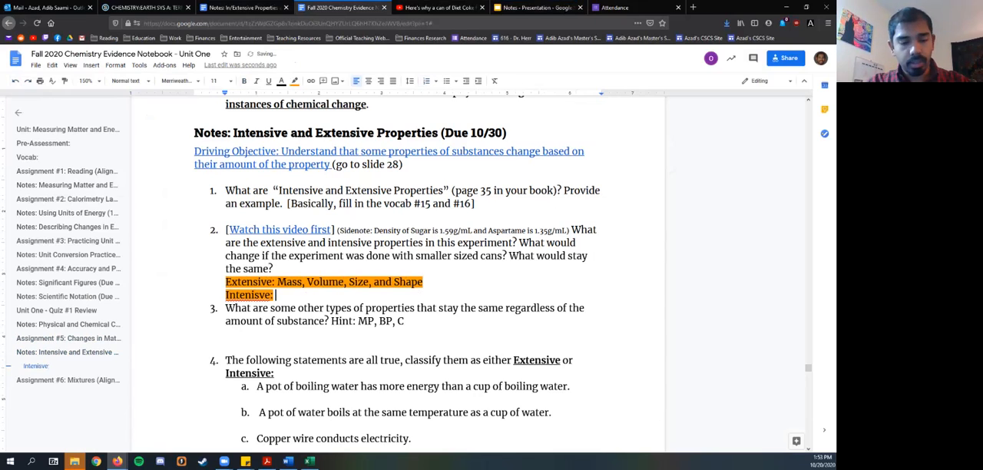
text(Color,)
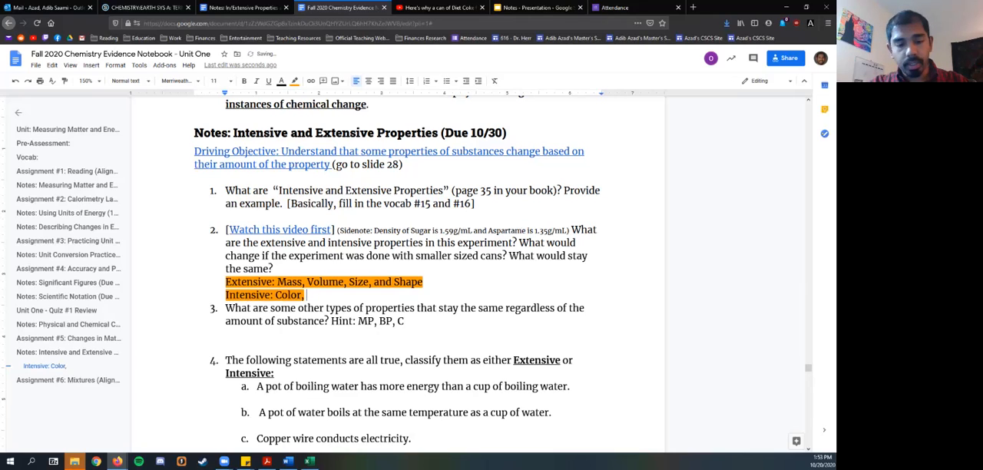
text(Taste)
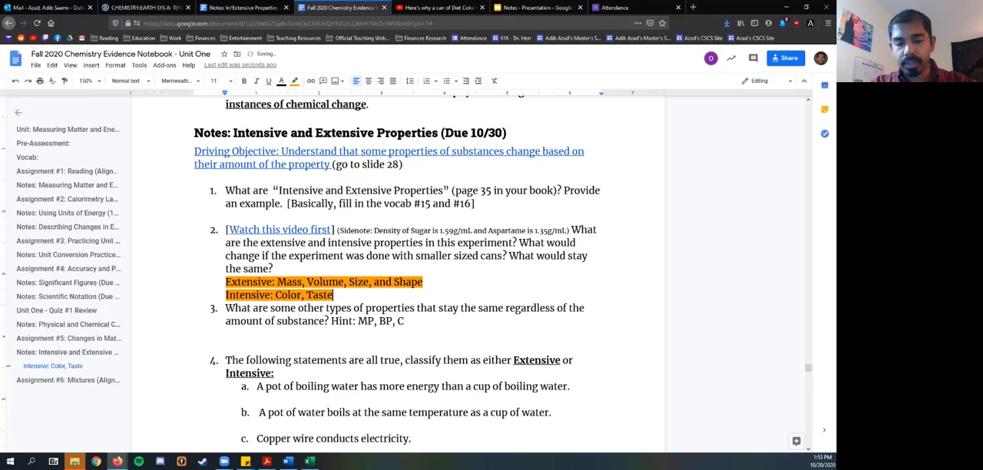
text(Denist)
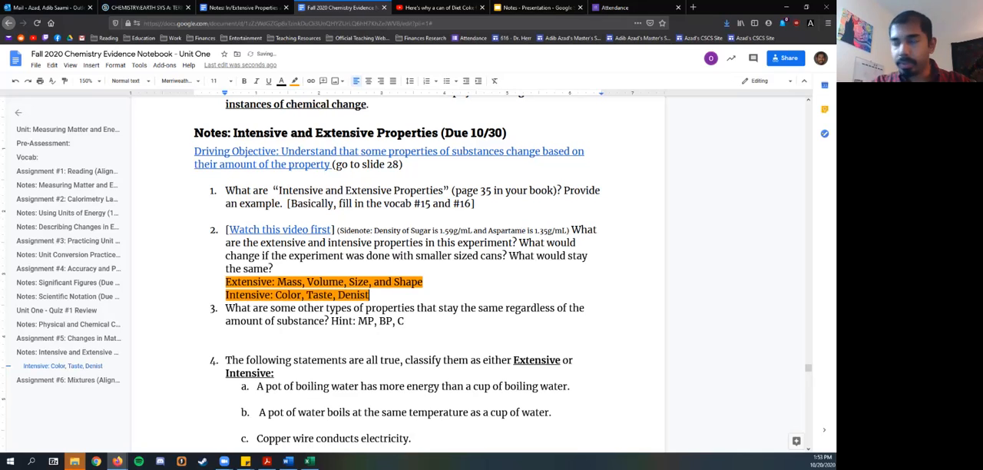
key(backspace)
text(sity)
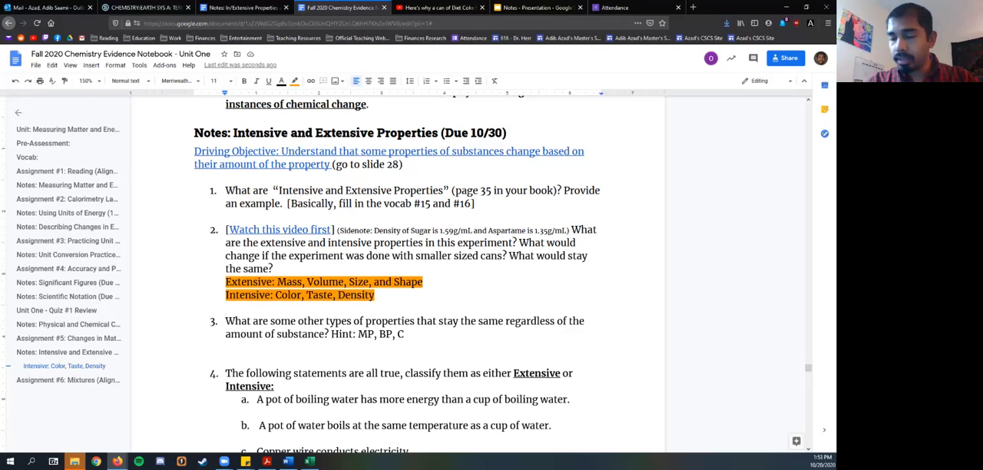
- Explain that only size, shape, volume and mass change in smaller cans, so regular Coke sinks
text(Only the s)
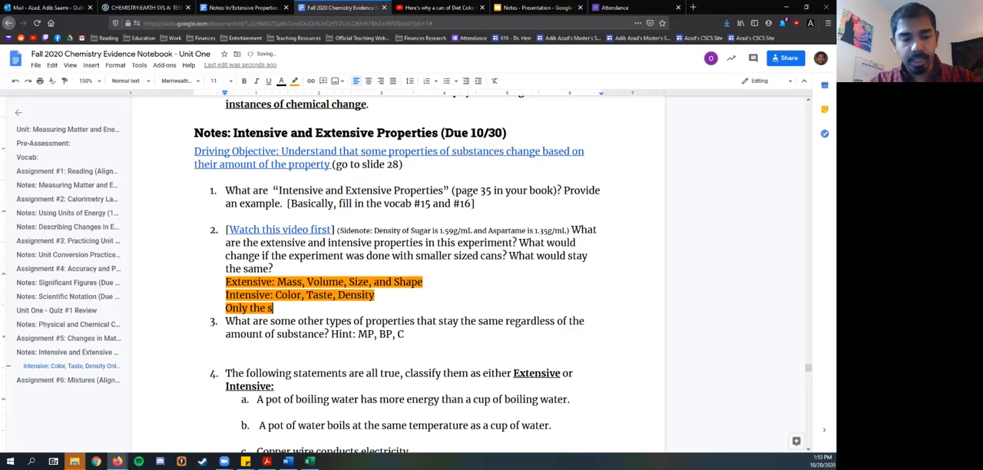
text(ize and shape)
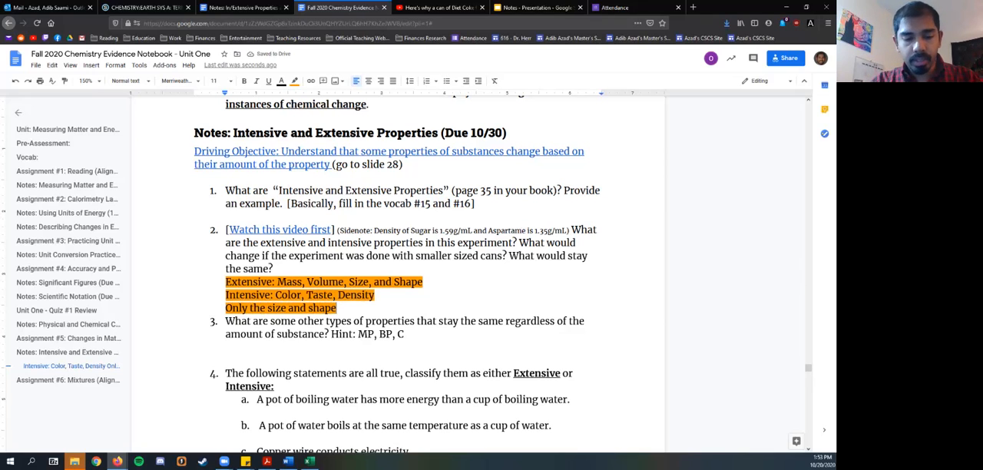
text(and volume)
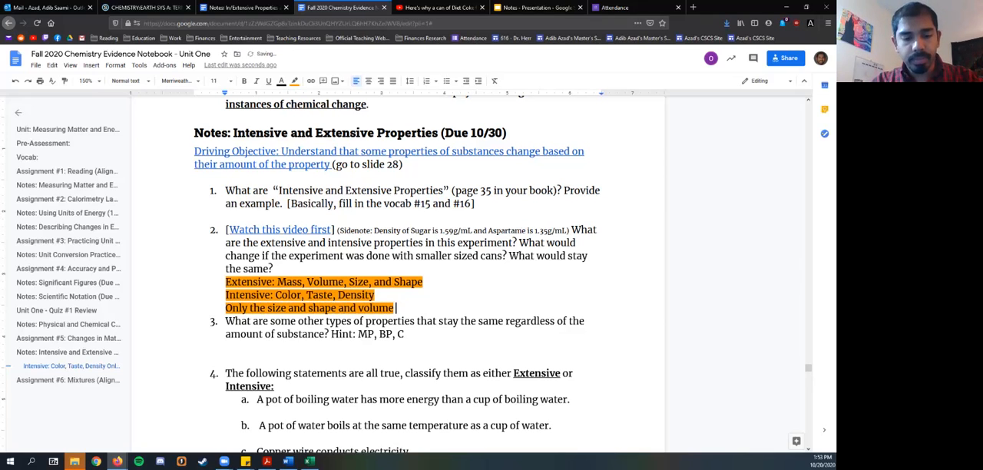
text(and mass change)
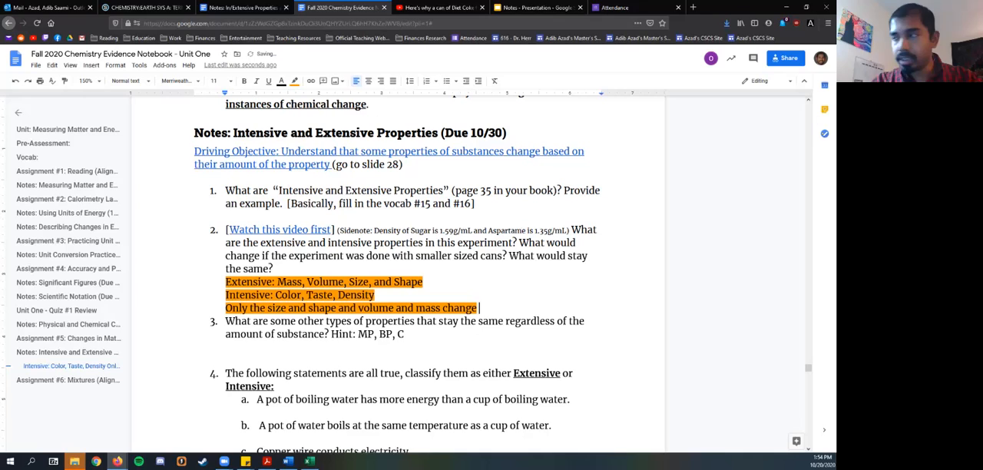
text(in smaller cans, the densities stay the same so)
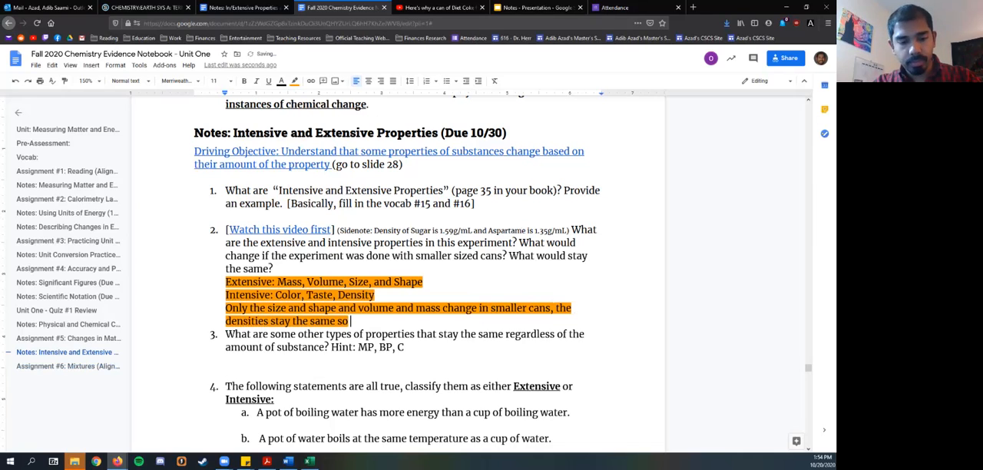
text(the regular coke will)
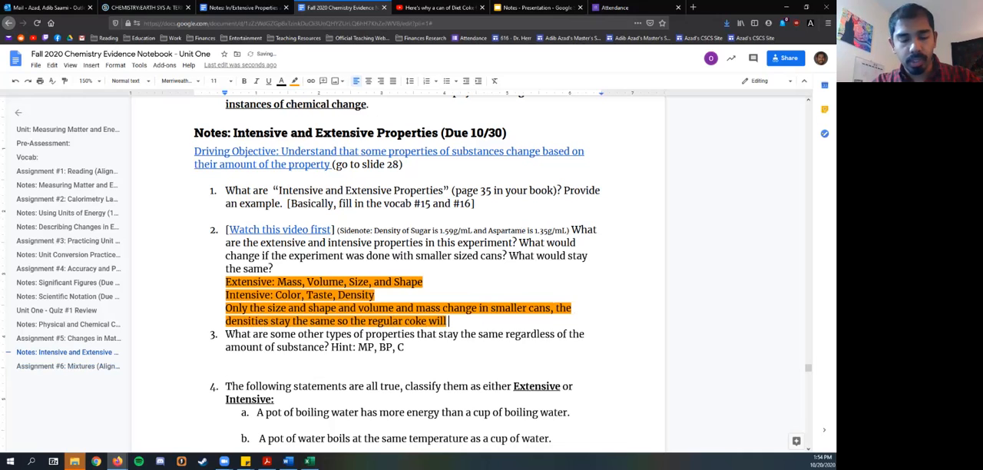
text(sink.)
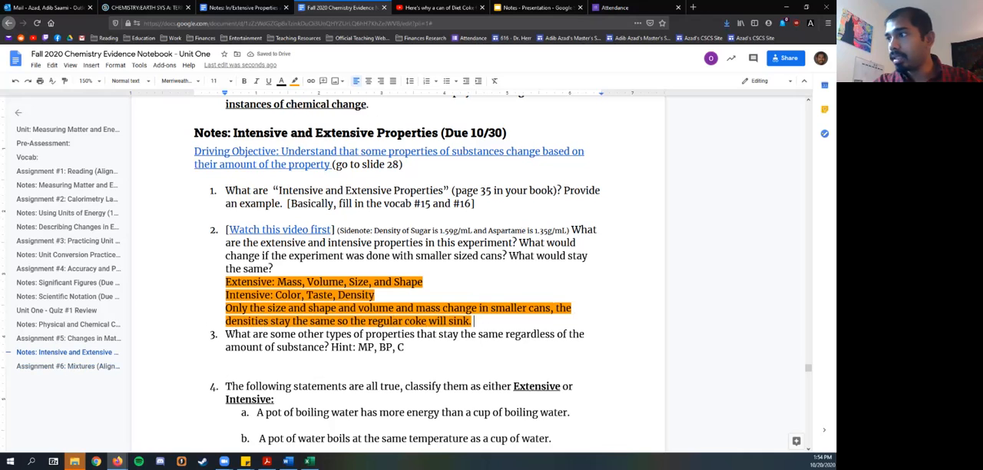
key(enter)
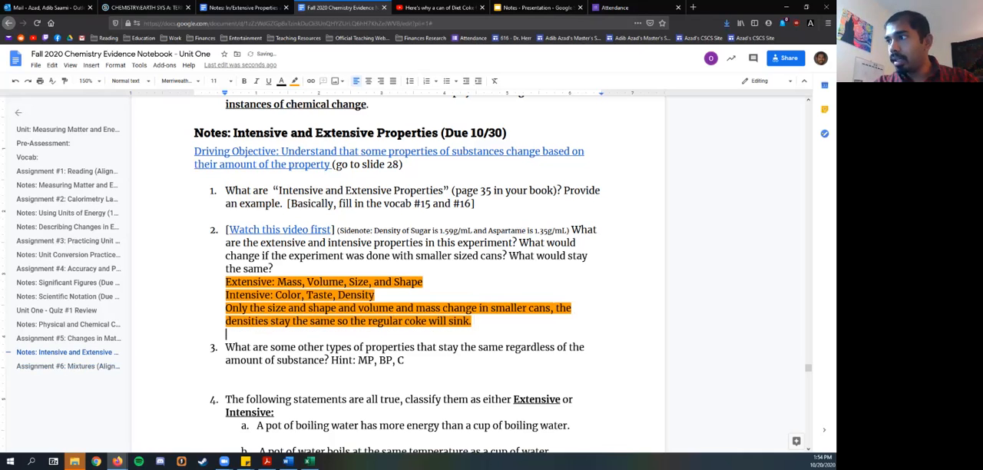
scroll(down, 3)
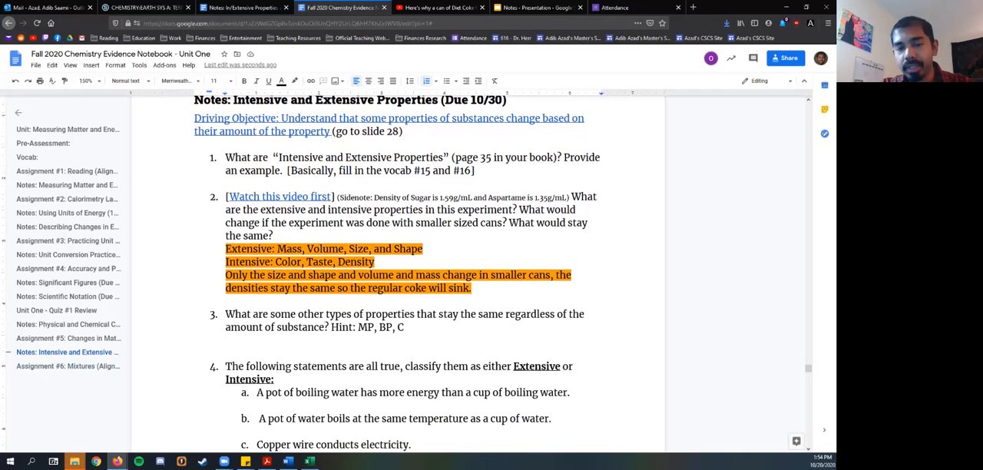
- Write 'Intensive: Melting Point, Boiling Point, Conductivity' under question 3, highlighted orange
text(Intensive: Melting PO)
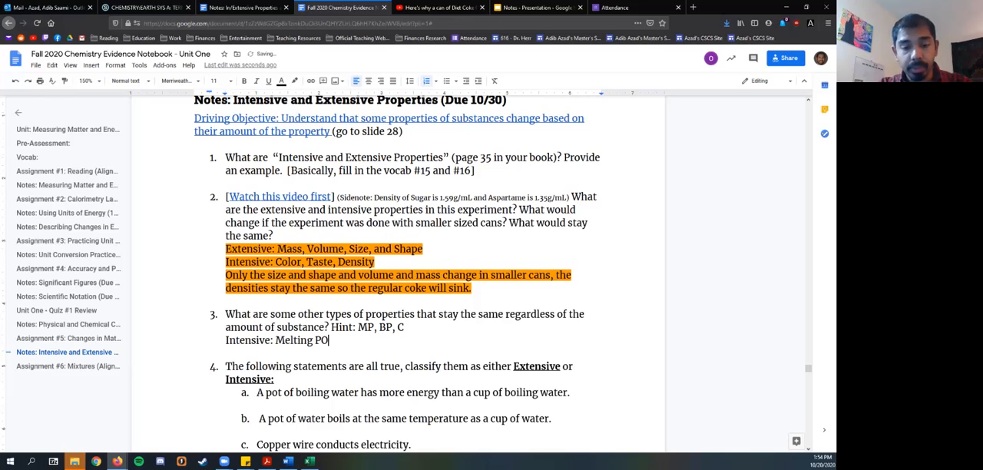
key(Backspace)
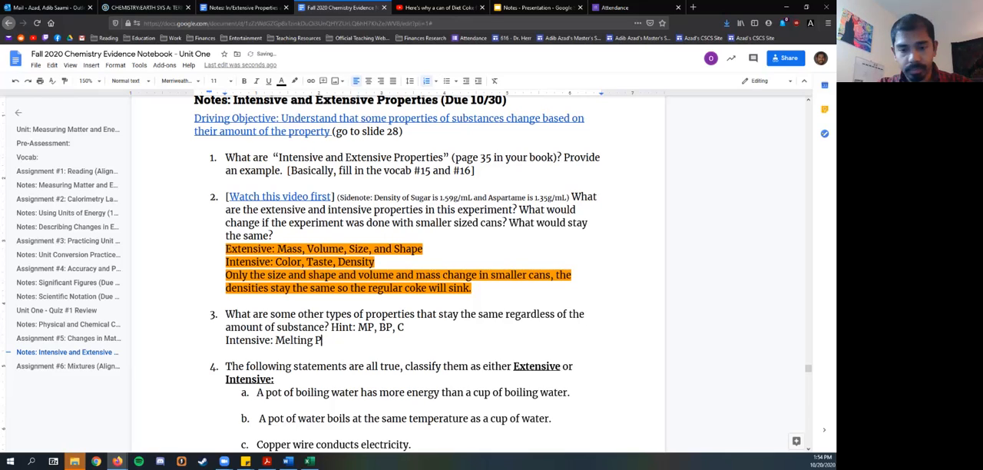
text(oint, C)
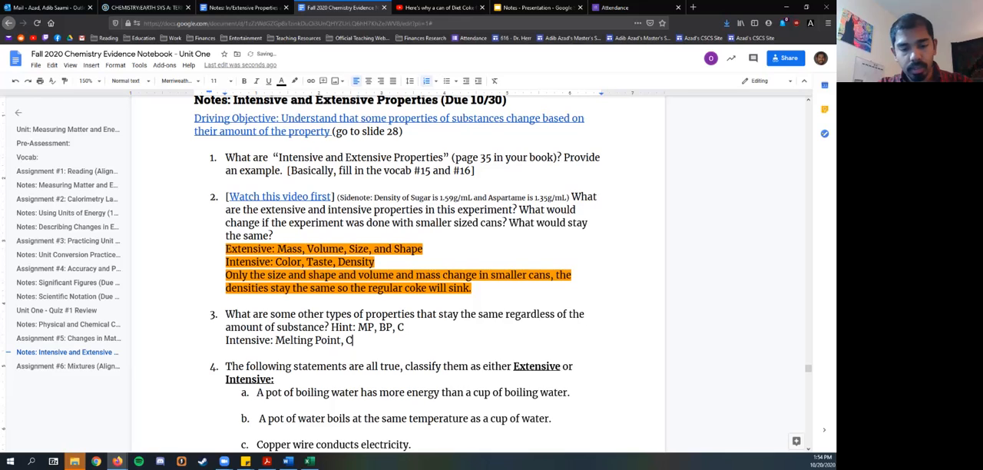
text(oiling P)
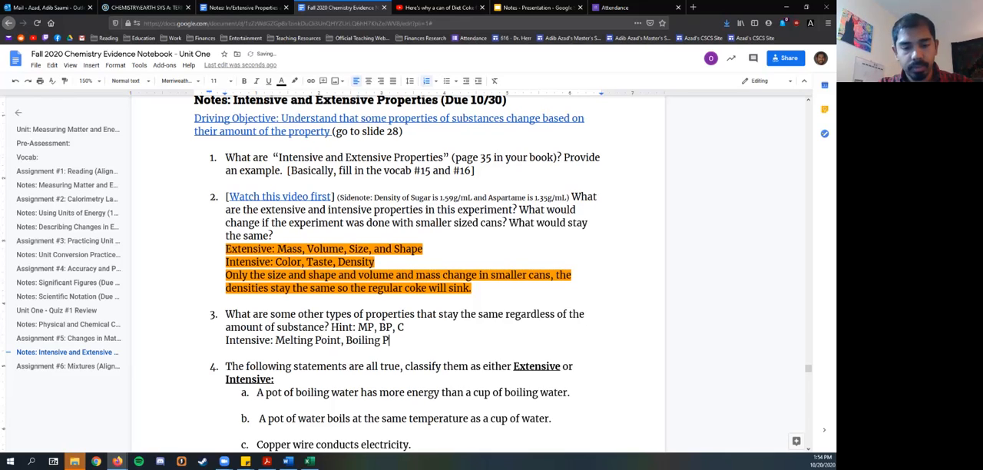
text(oint,)
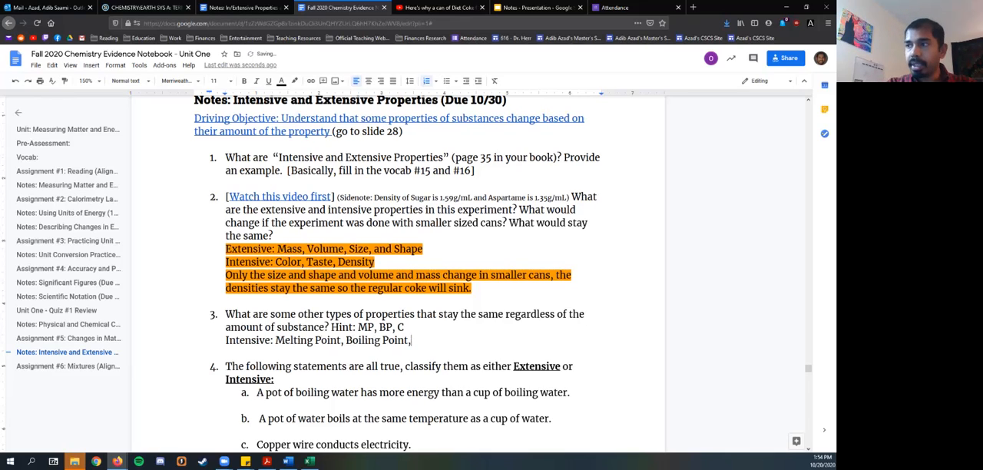
drag(225, 340, 412, 341)
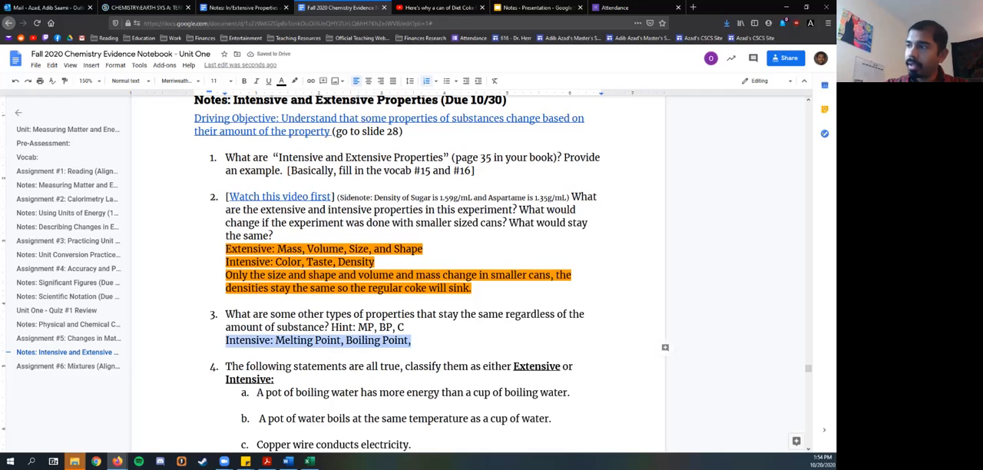
click(281, 80)
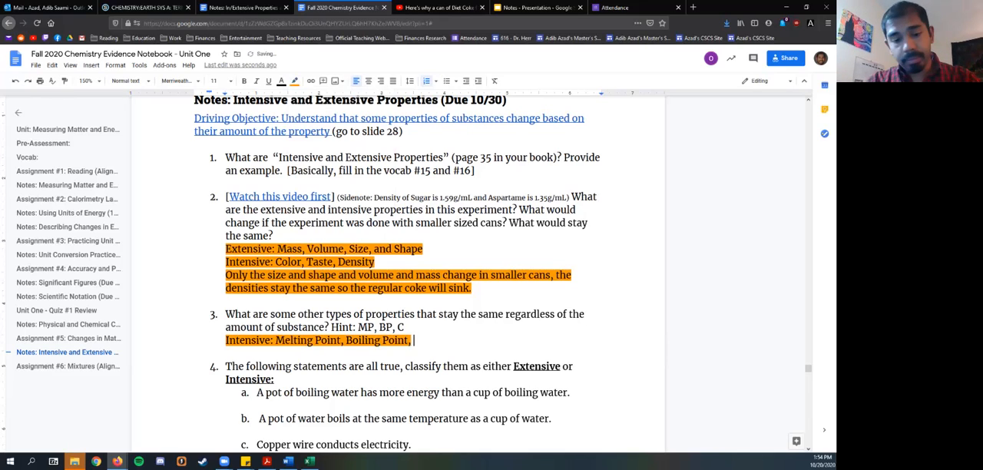
text(Conductivity)
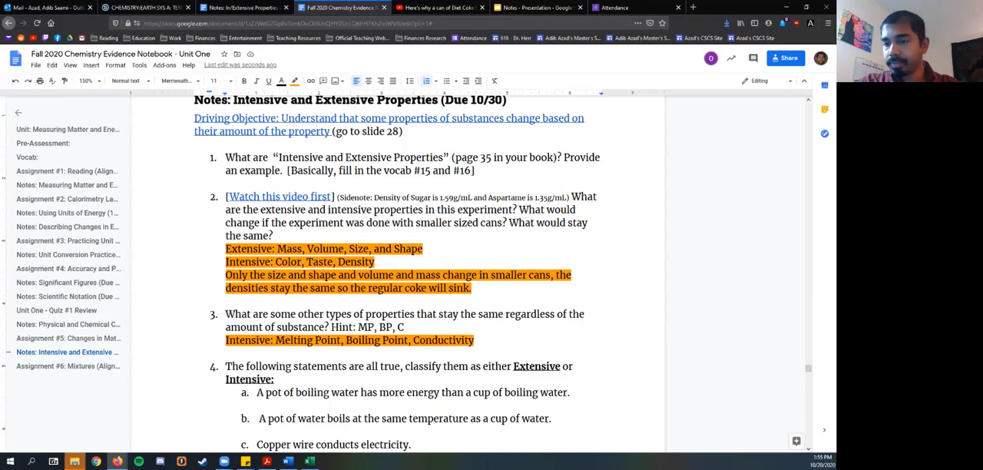
- Label statements a–d as Extensive, Intensive, Intensive, Extensive on highlighted dash lines
scroll(down, 3)
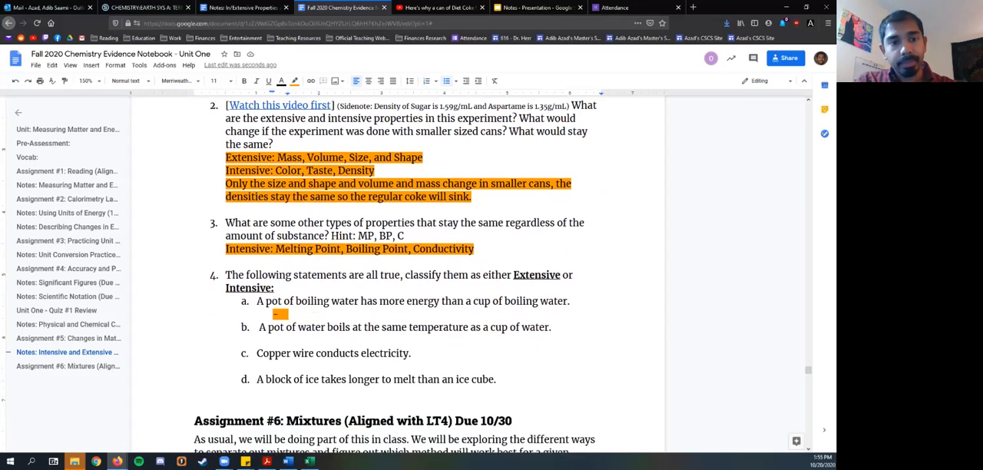
text(extensive)
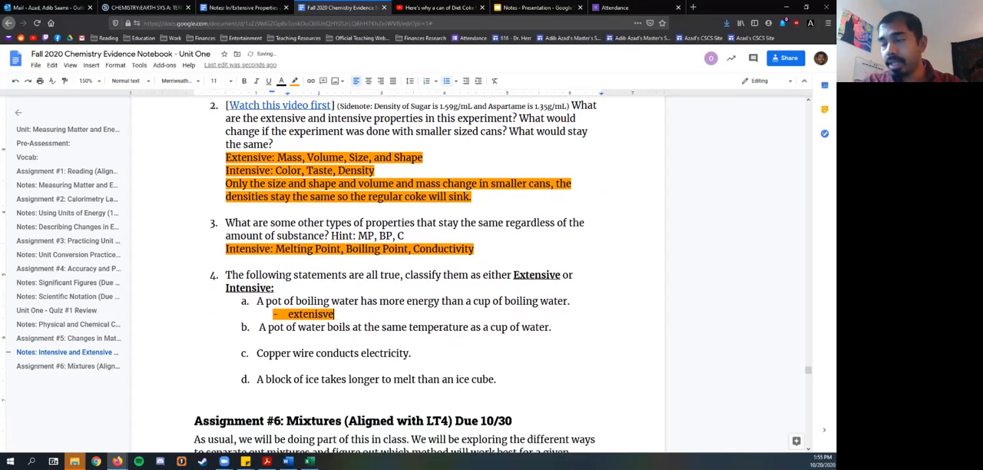
text(Extensive)
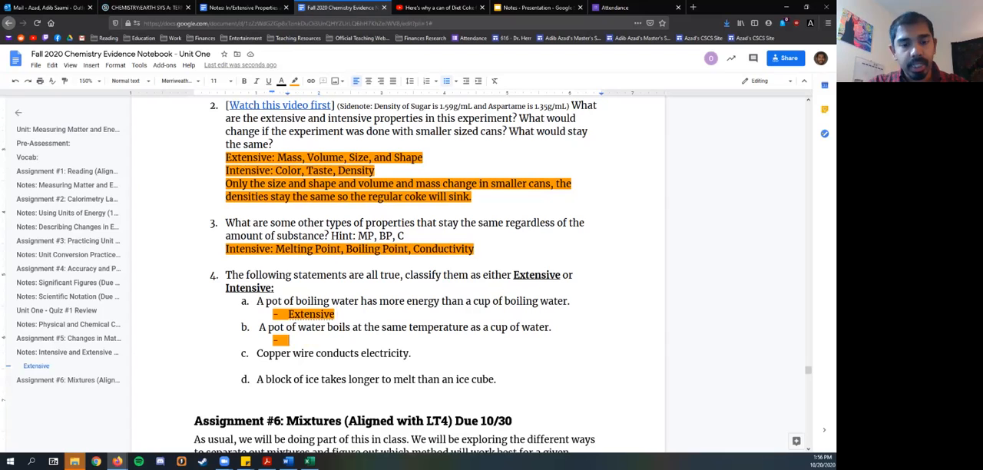
text(int)
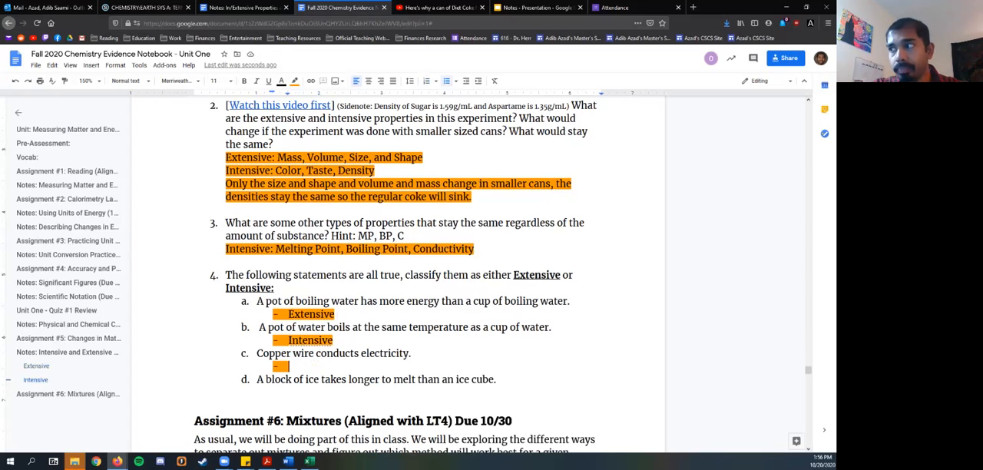
text(Inen)
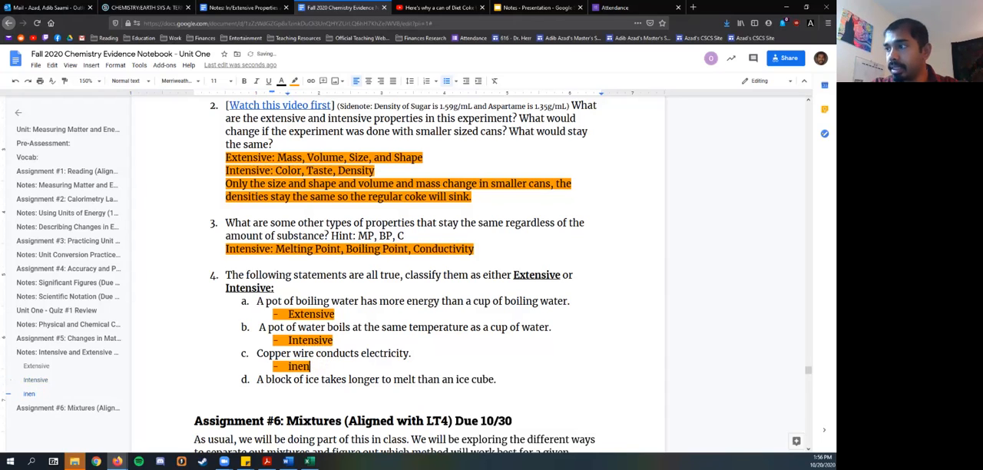
text(Intensive)
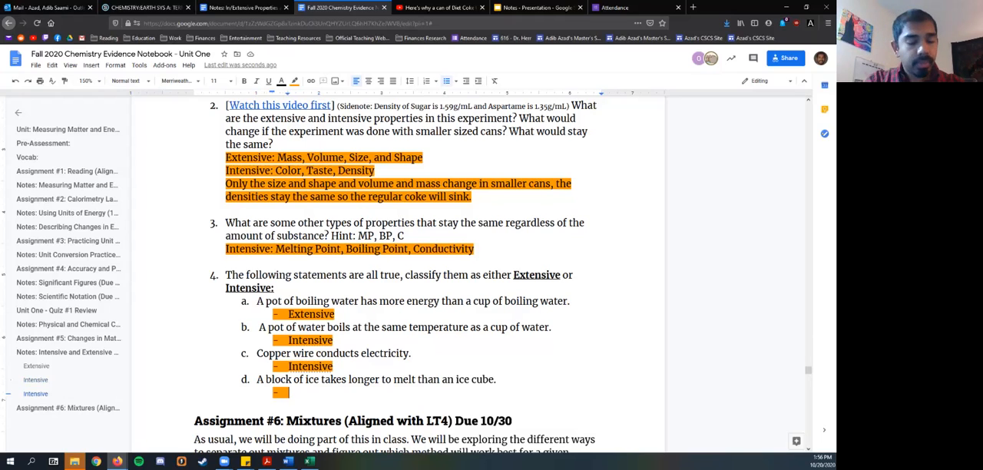
text(extensive)
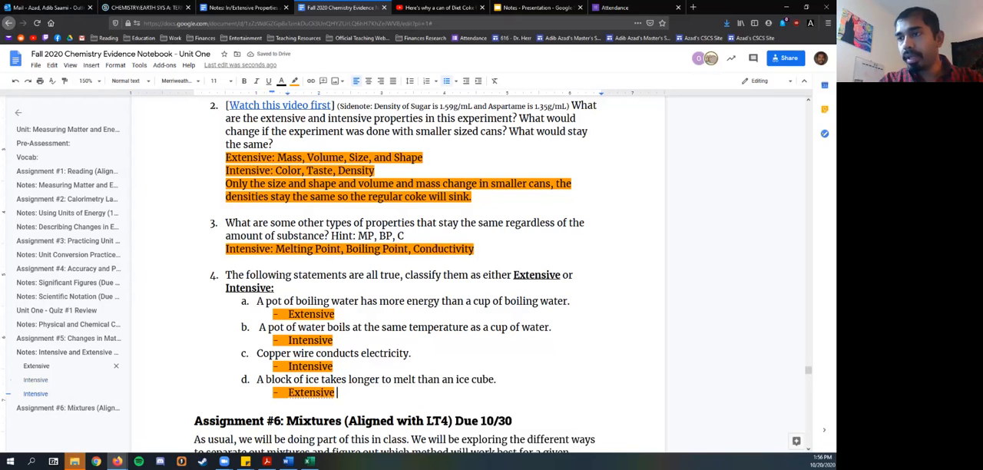
- Scroll past question 4's classifications and place the cursor in the Assignment #6: Mixtures section
scroll(down, 3)
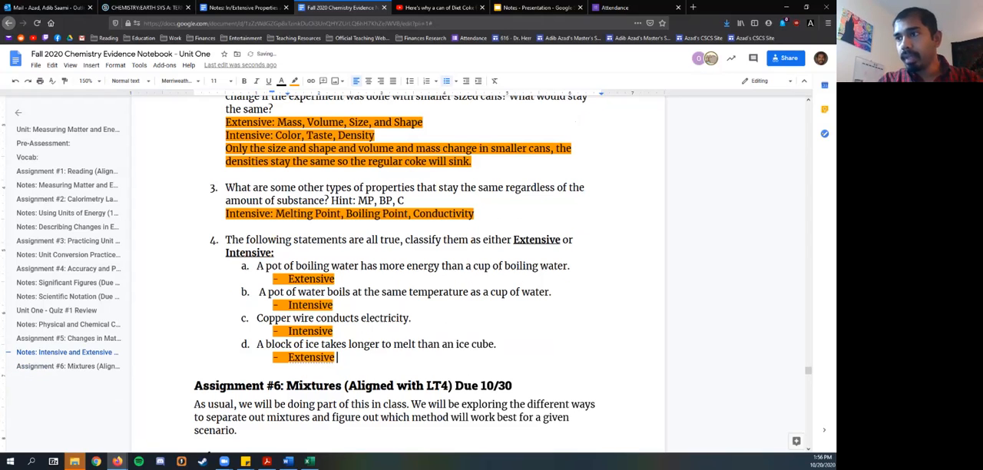
scroll(down, 3)
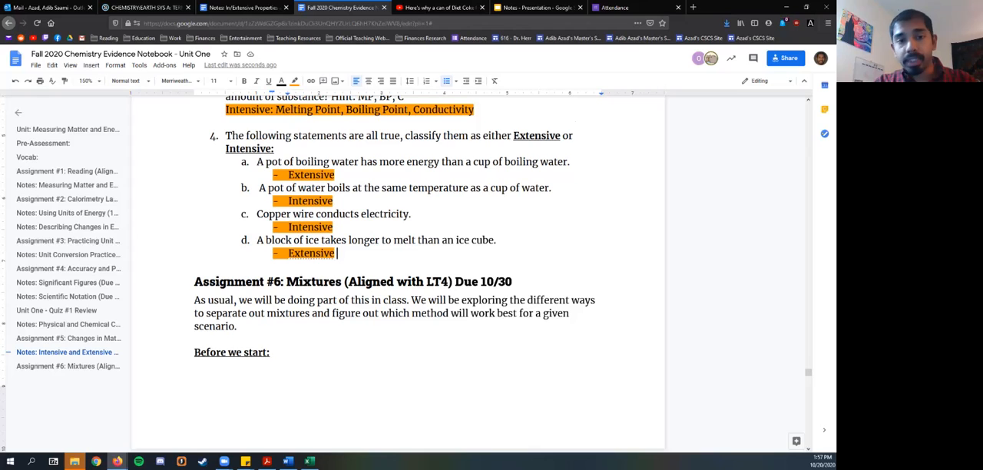
click(68, 366)
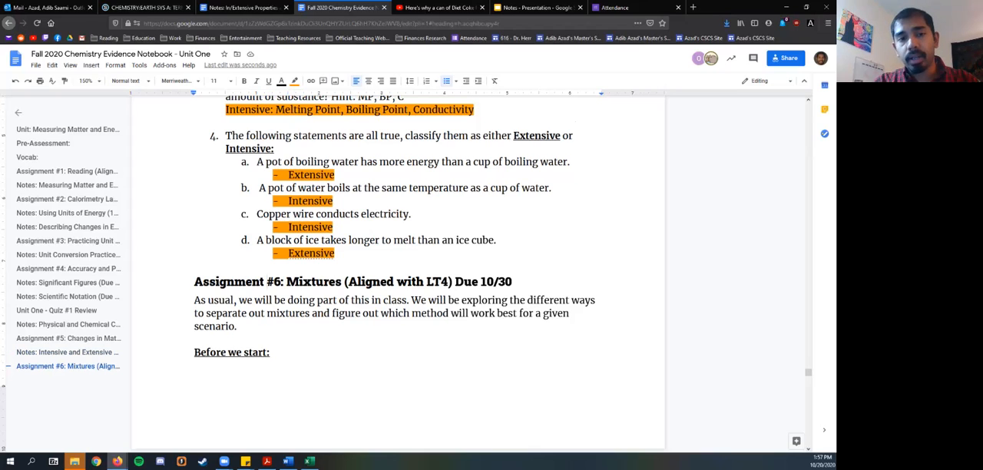